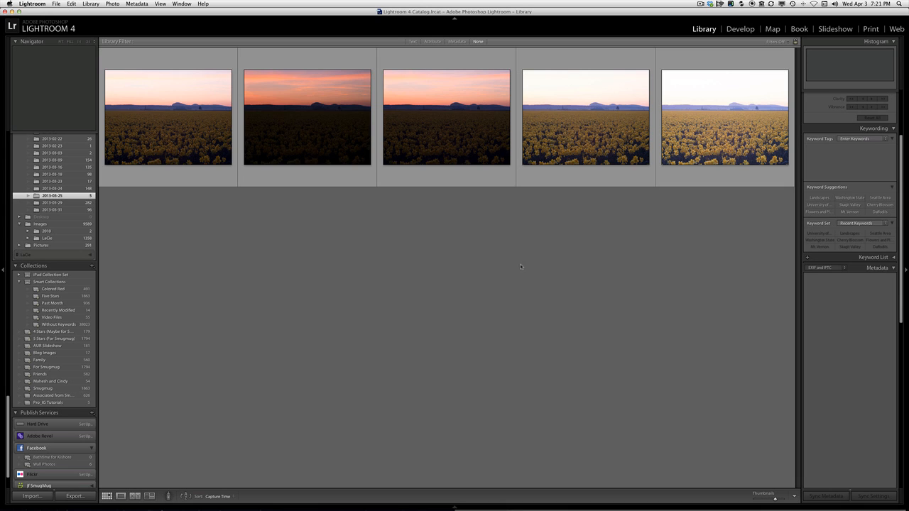
{"action": "mouse_move", "coordinate": [475, 224]}
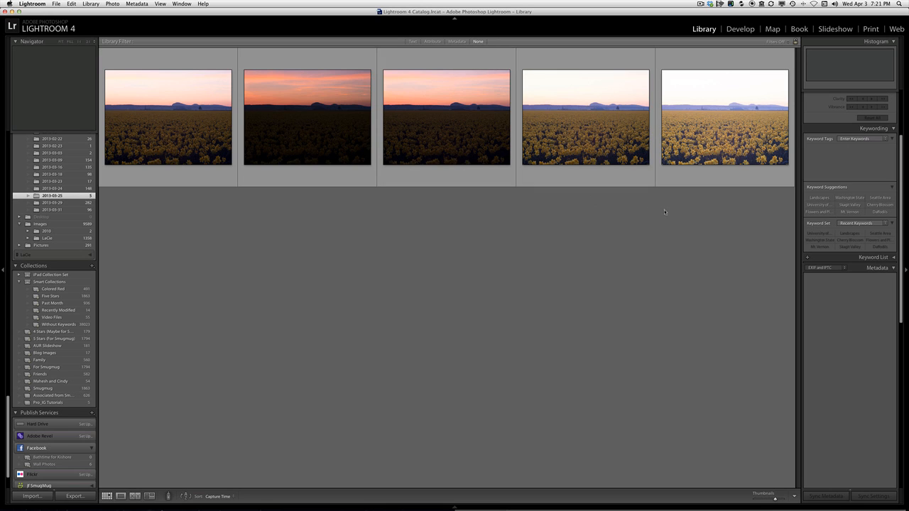
{"action": "mouse_move", "coordinate": [198, 228]}
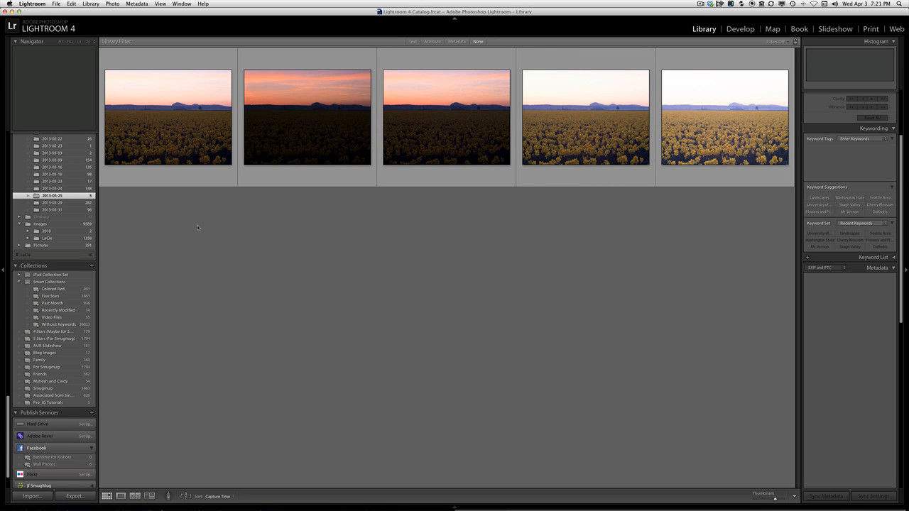
View the first daffodil exposure full size, step to the brighter one, then return to the grid
{"action": "left_click", "coordinate": [167, 117]}
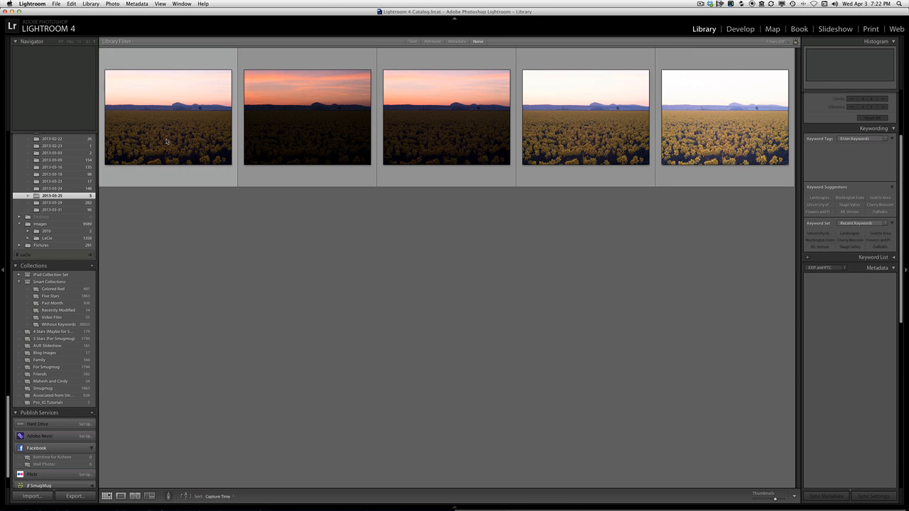
{"action": "double_click", "coordinate": [168, 118]}
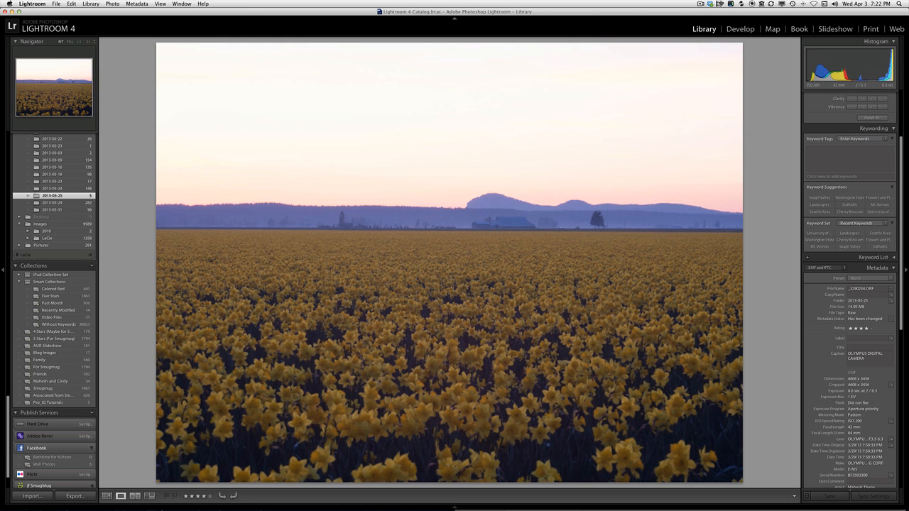
{"action": "key", "text": "right"}
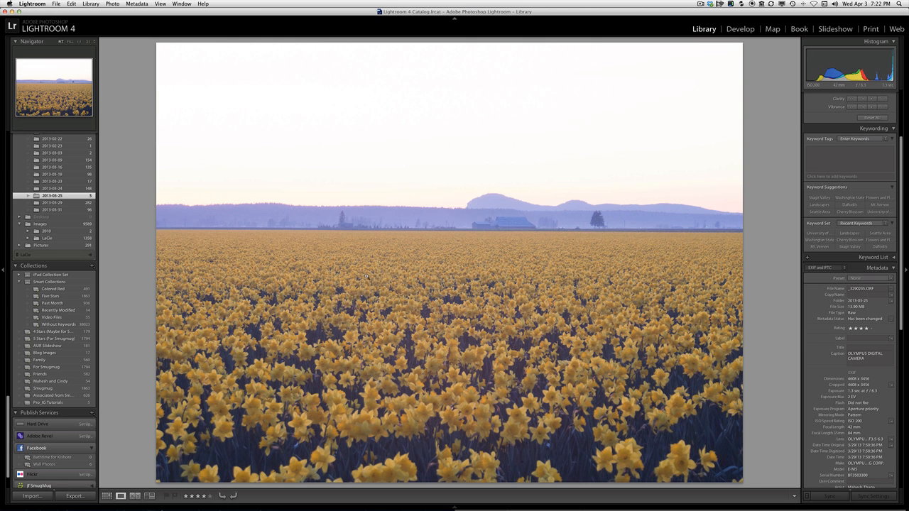
{"action": "left_click", "coordinate": [107, 496]}
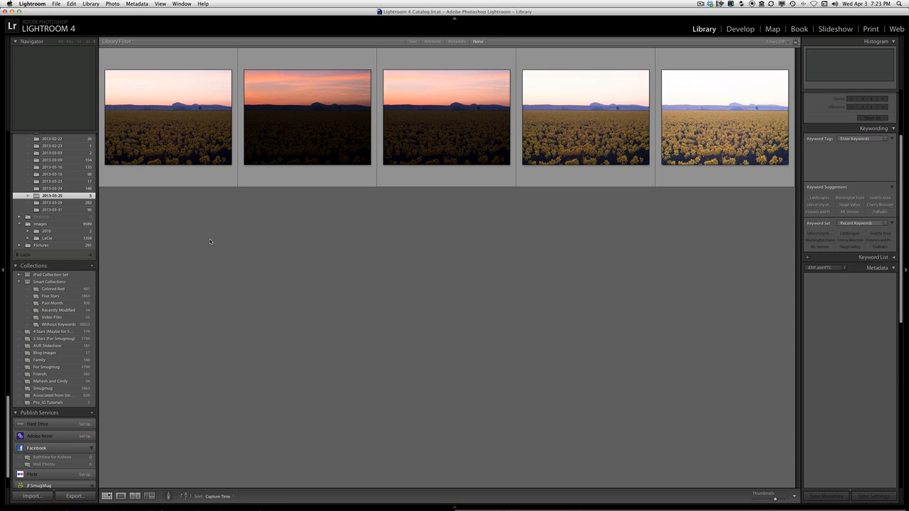
Export all five bracketed daffodil exposures to Photomatix Pro
{"action": "left_click", "coordinate": [168, 117]}
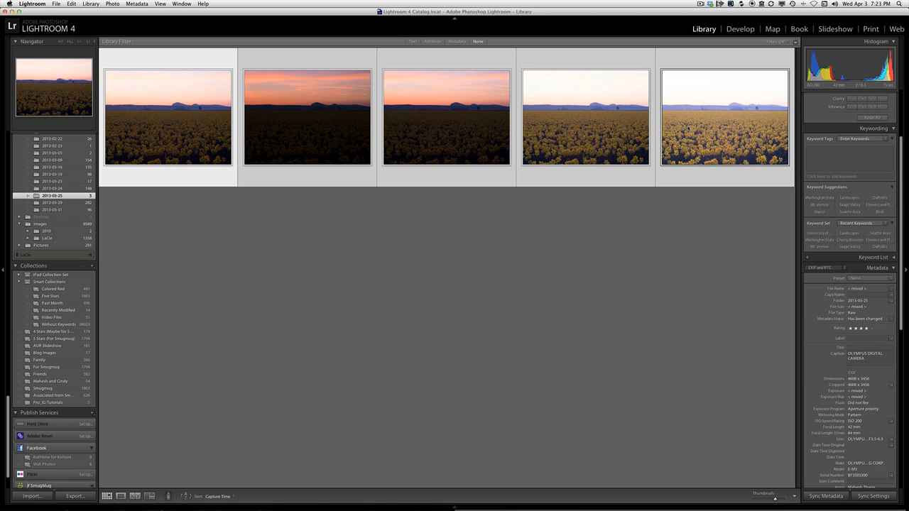
{"action": "right_click", "coordinate": [725, 117]}
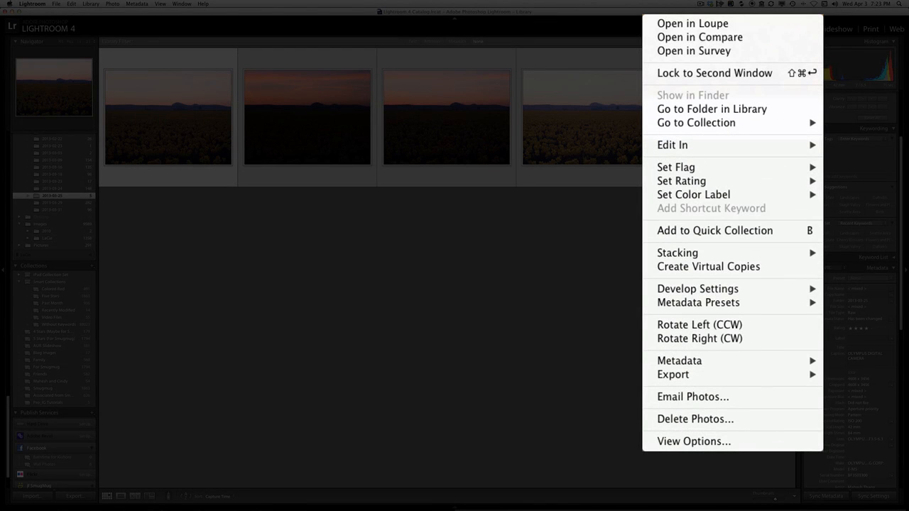
{"action": "mouse_move", "coordinate": [717, 288]}
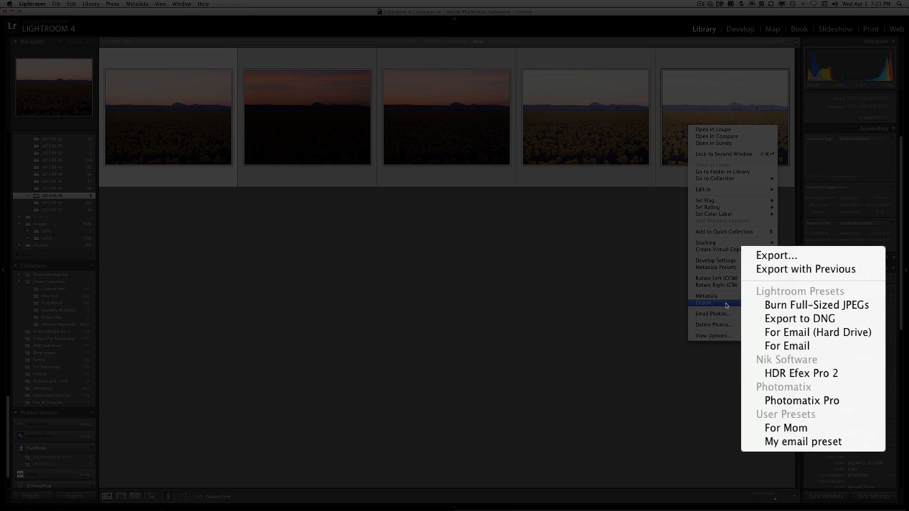
{"action": "mouse_move", "coordinate": [803, 419]}
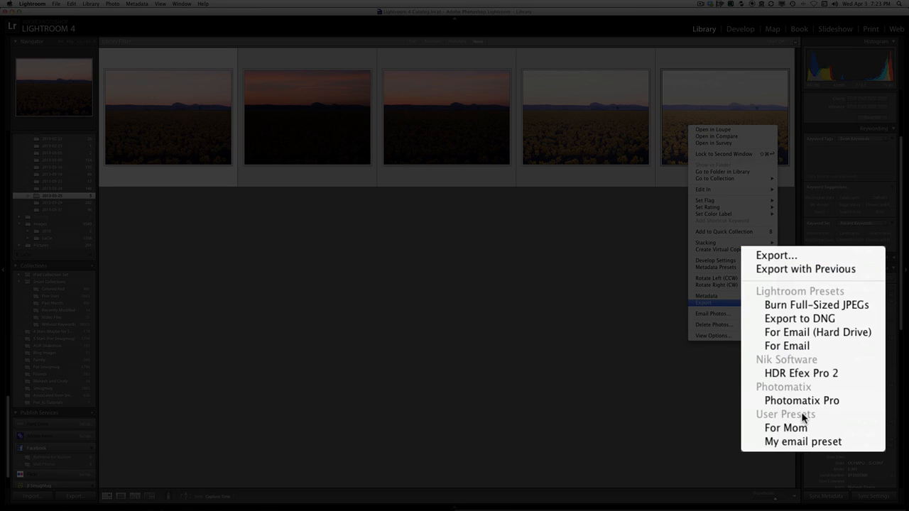
{"action": "left_click", "coordinate": [801, 400]}
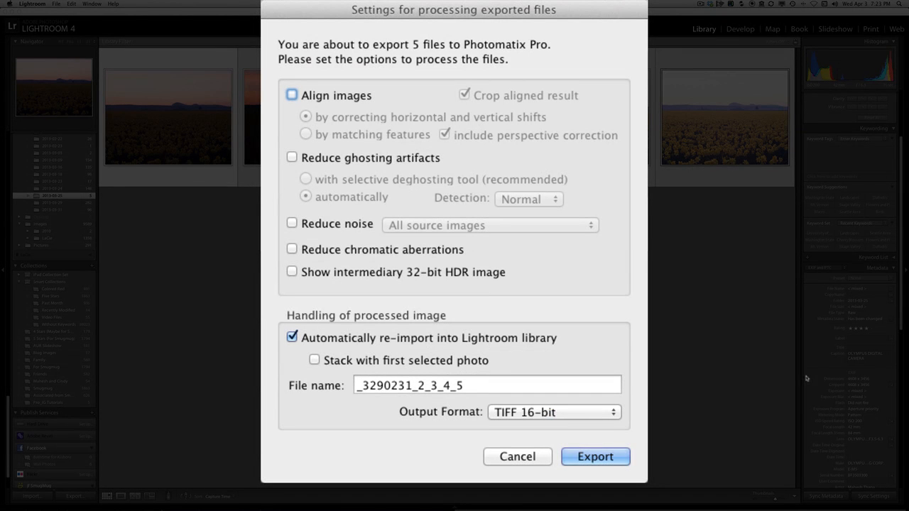
{"action": "mouse_move", "coordinate": [568, 34]}
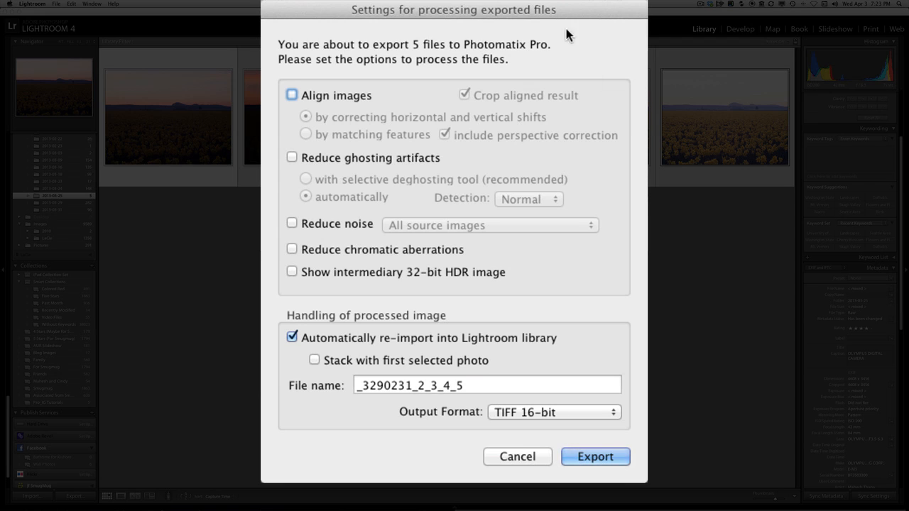
{"action": "mouse_move", "coordinate": [554, 268]}
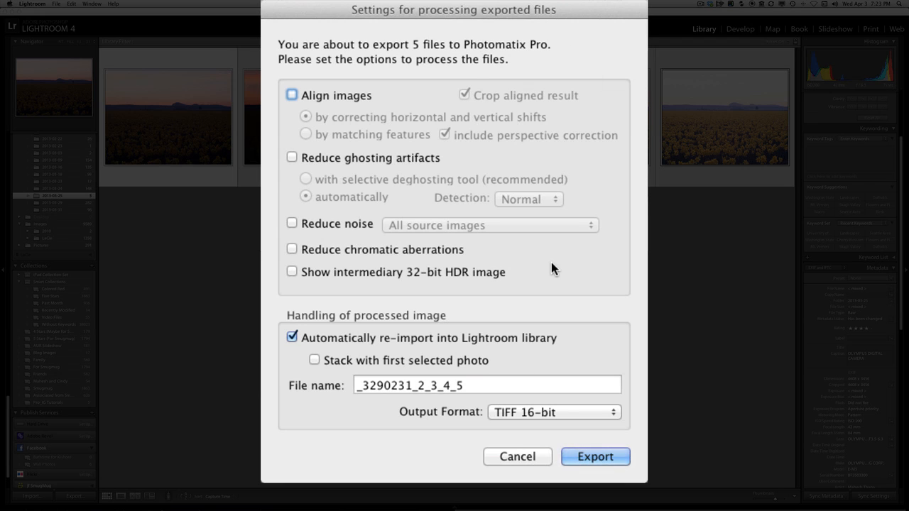
{"action": "mouse_move", "coordinate": [394, 155]}
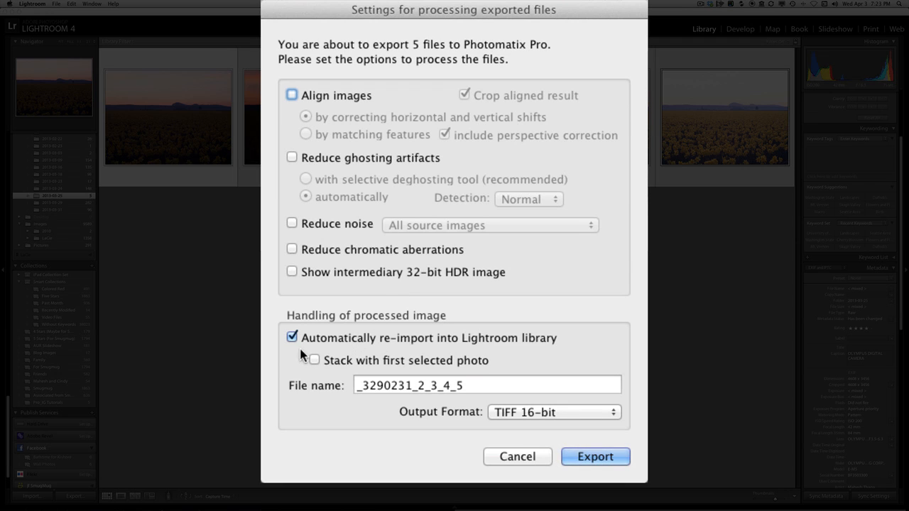
{"action": "mouse_move", "coordinate": [336, 351]}
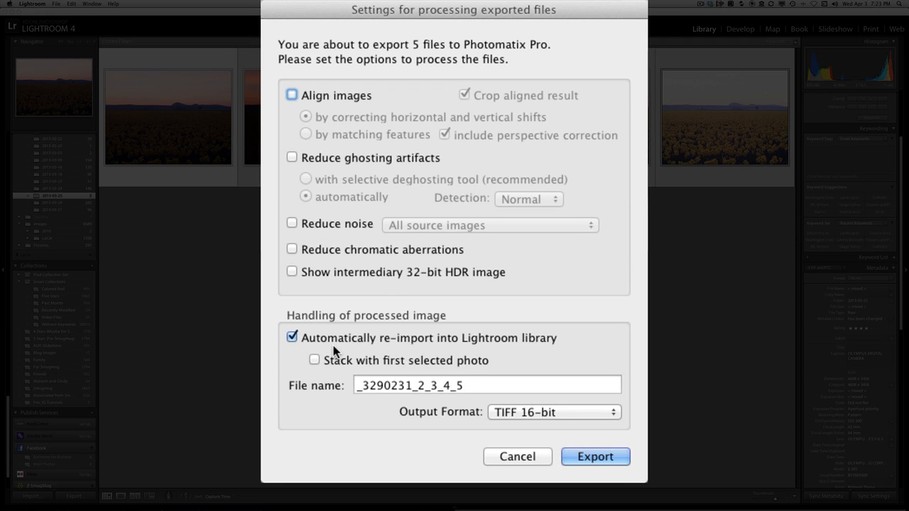
{"action": "mouse_move", "coordinate": [502, 348]}
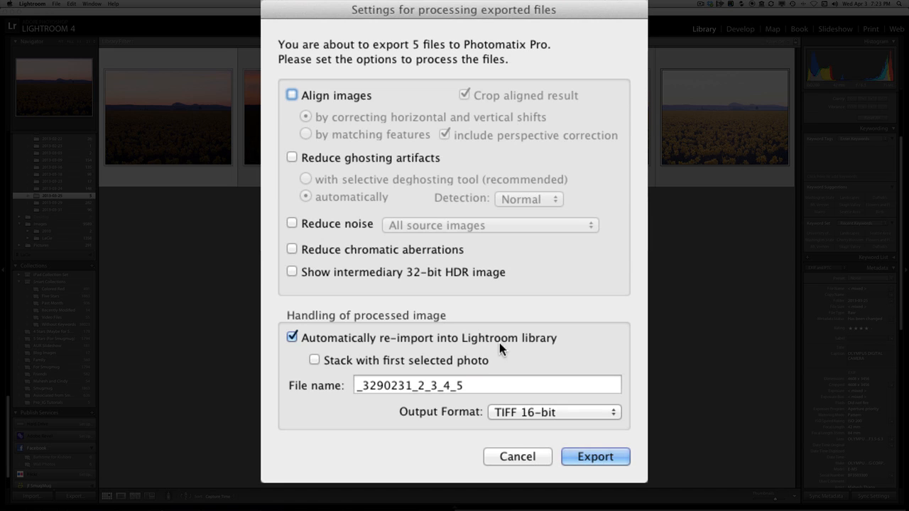
{"action": "mouse_move", "coordinate": [528, 346]}
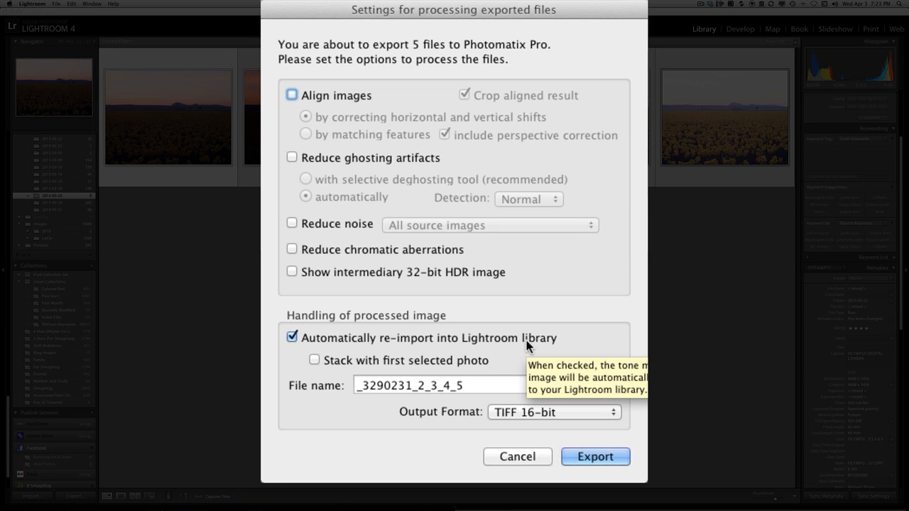
{"action": "mouse_move", "coordinate": [613, 274]}
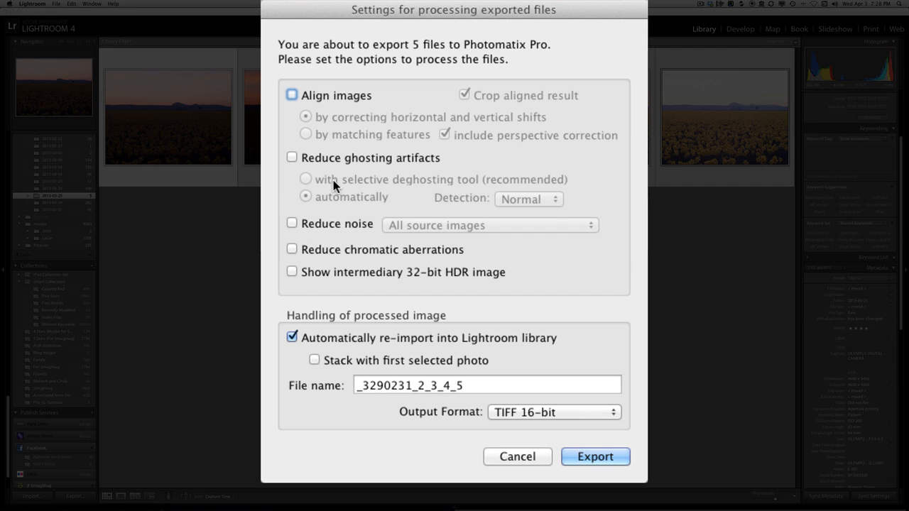
{"action": "mouse_move", "coordinate": [439, 179]}
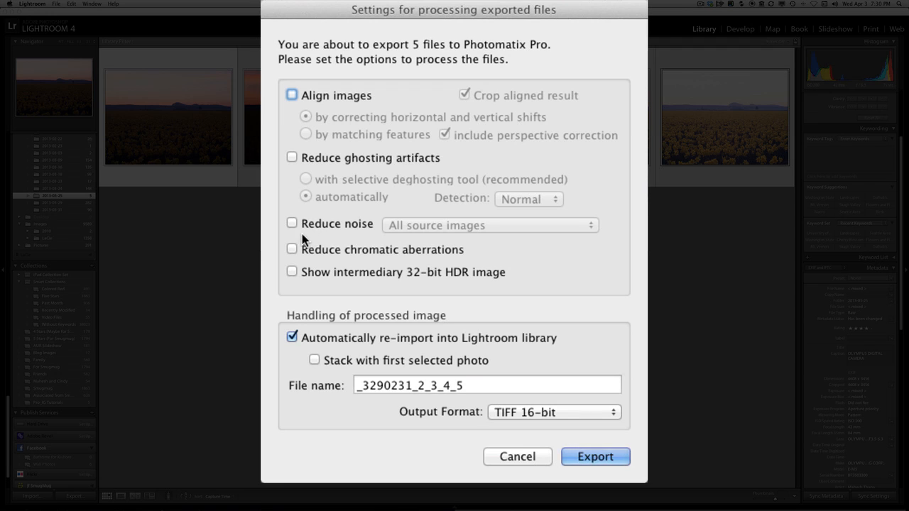
{"action": "mouse_move", "coordinate": [307, 267]}
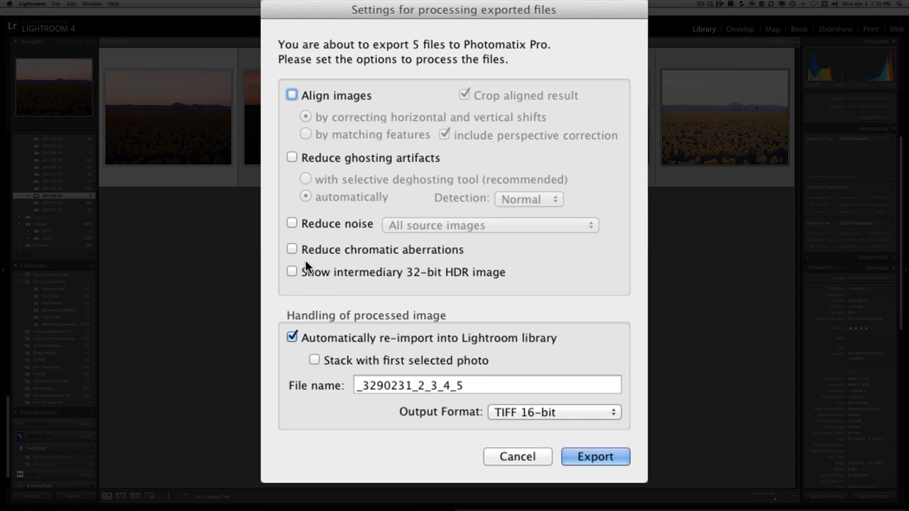
{"action": "mouse_move", "coordinate": [462, 262]}
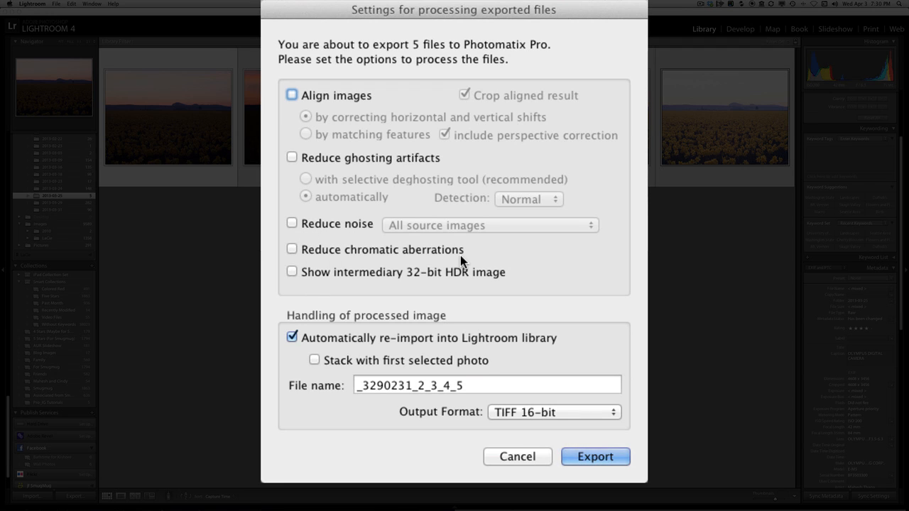
{"action": "mouse_move", "coordinate": [383, 250]}
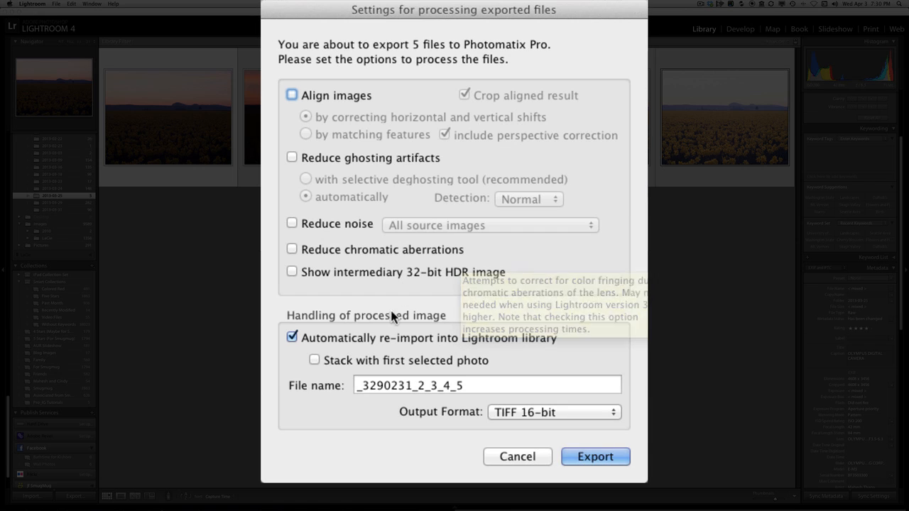
{"action": "mouse_move", "coordinate": [307, 289]}
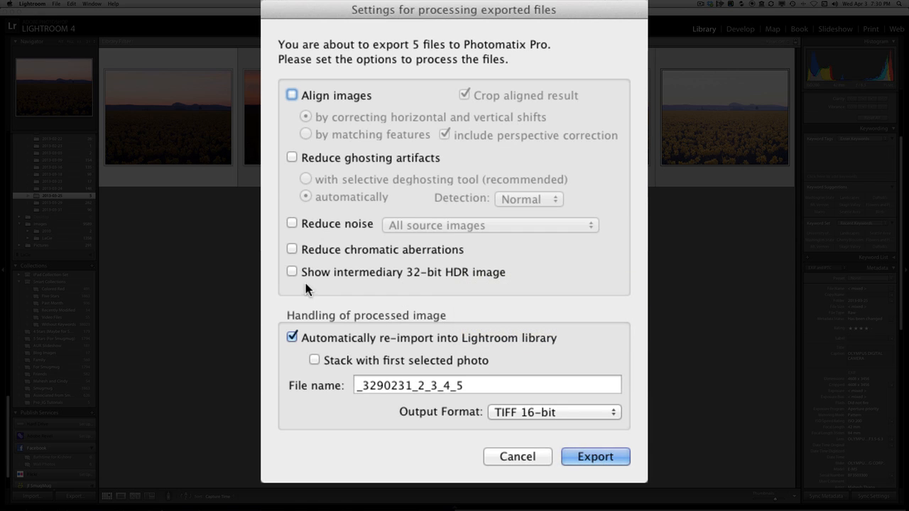
{"action": "mouse_move", "coordinate": [419, 281]}
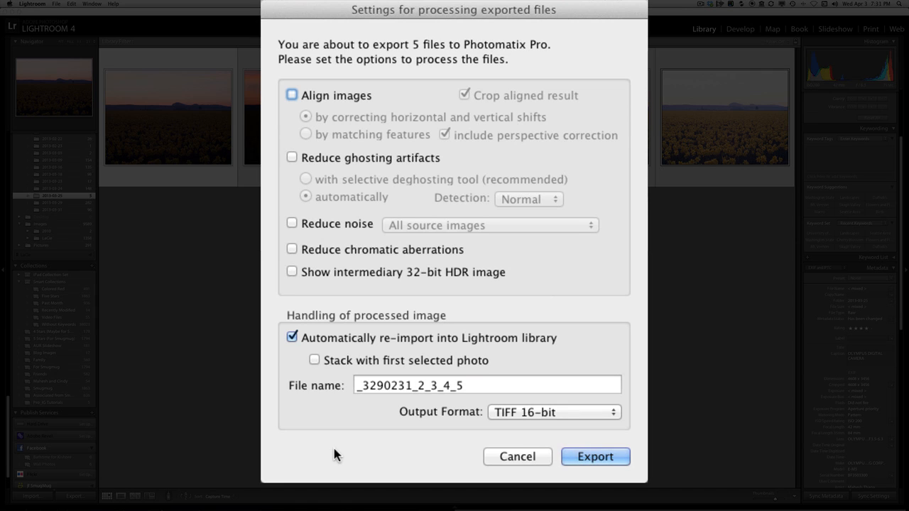
{"action": "mouse_move", "coordinate": [319, 356]}
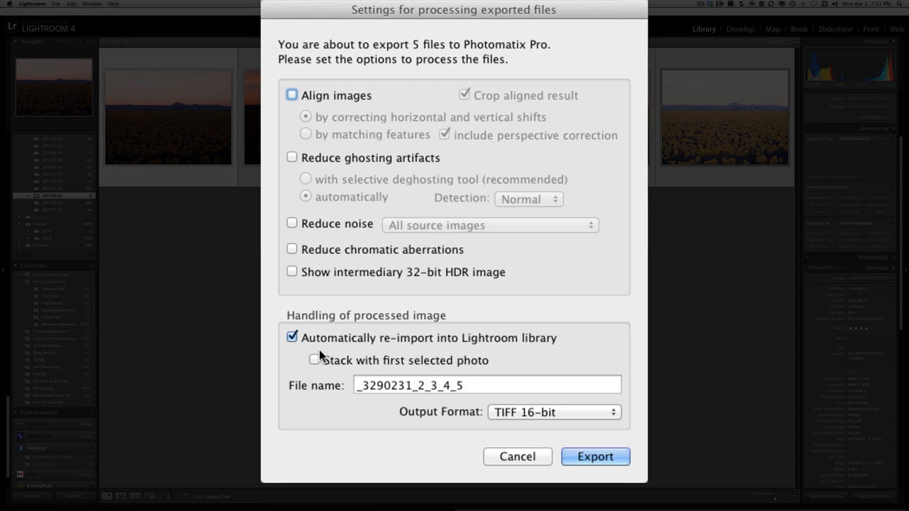
{"action": "mouse_move", "coordinate": [449, 348]}
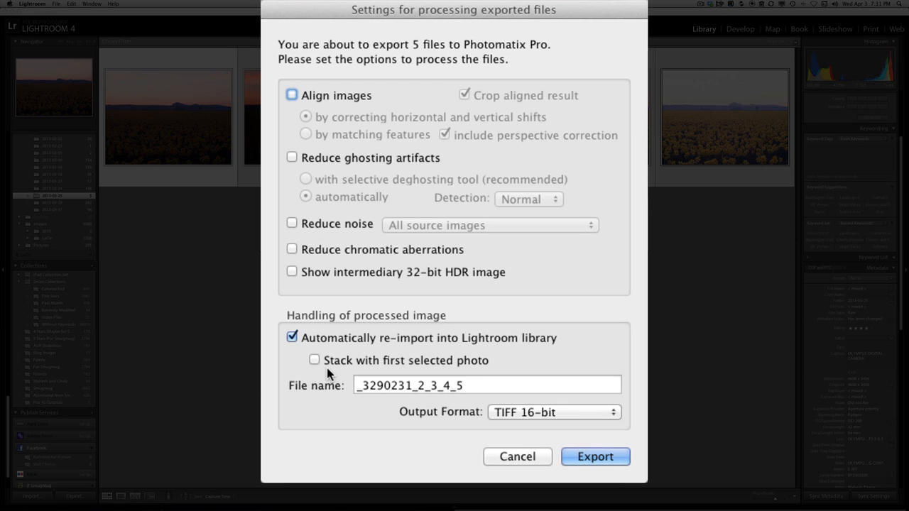
{"action": "mouse_move", "coordinate": [409, 446]}
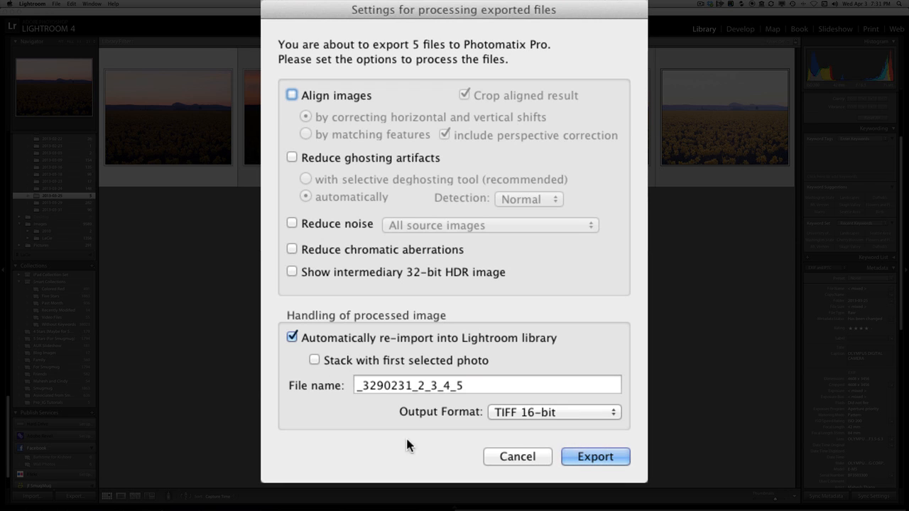
{"action": "mouse_move", "coordinate": [595, 457]}
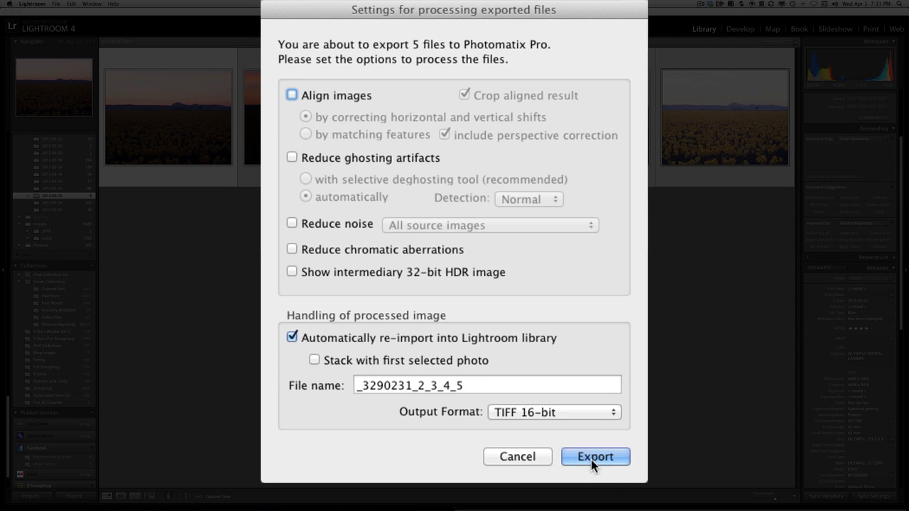
Merge the exposures and preview the Photographic, Natural and Painterly presets
{"action": "left_click", "coordinate": [596, 457]}
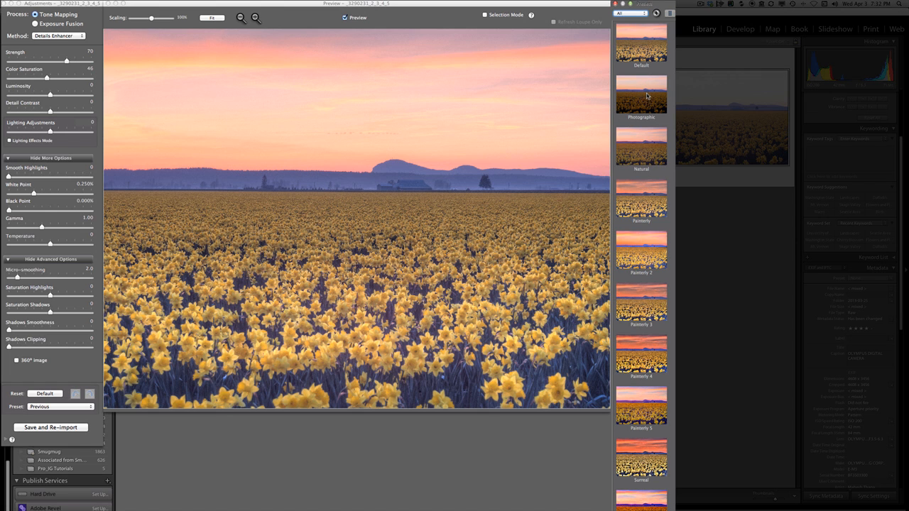
{"action": "left_click", "coordinate": [58, 36]}
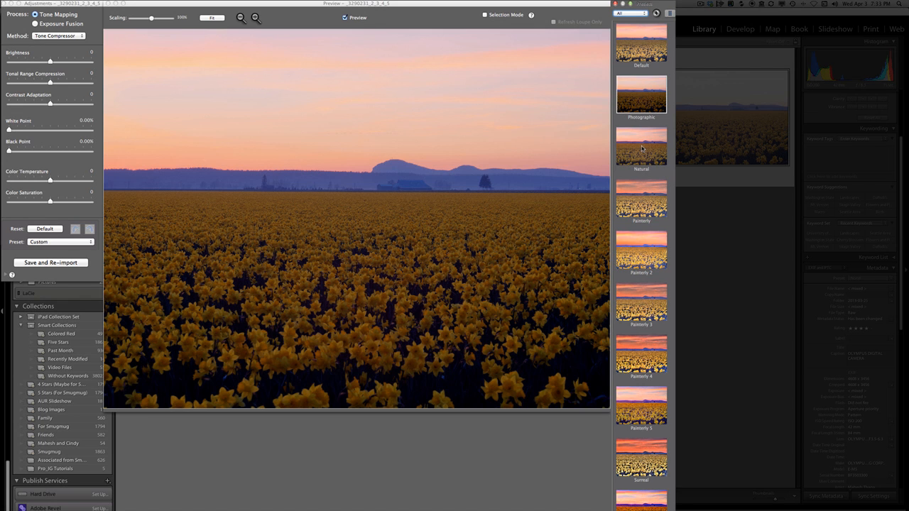
{"action": "left_click", "coordinate": [35, 24]}
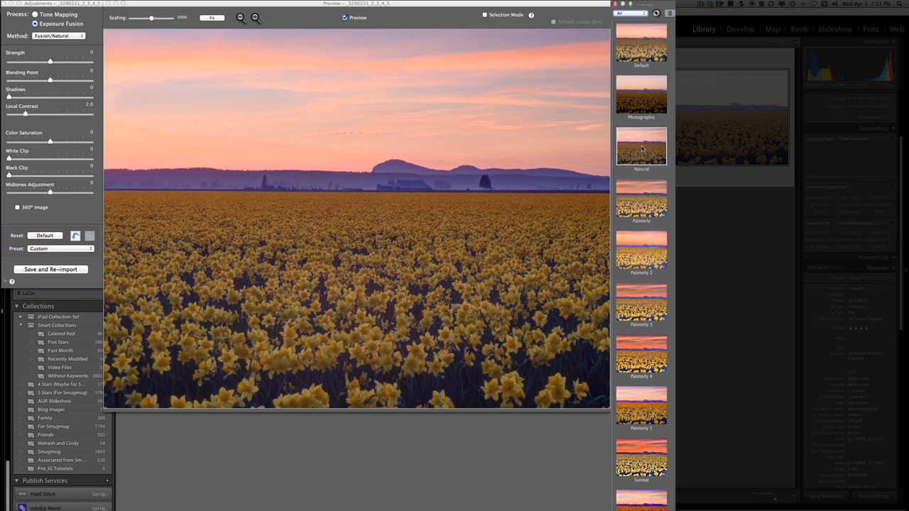
{"action": "left_click", "coordinate": [58, 36]}
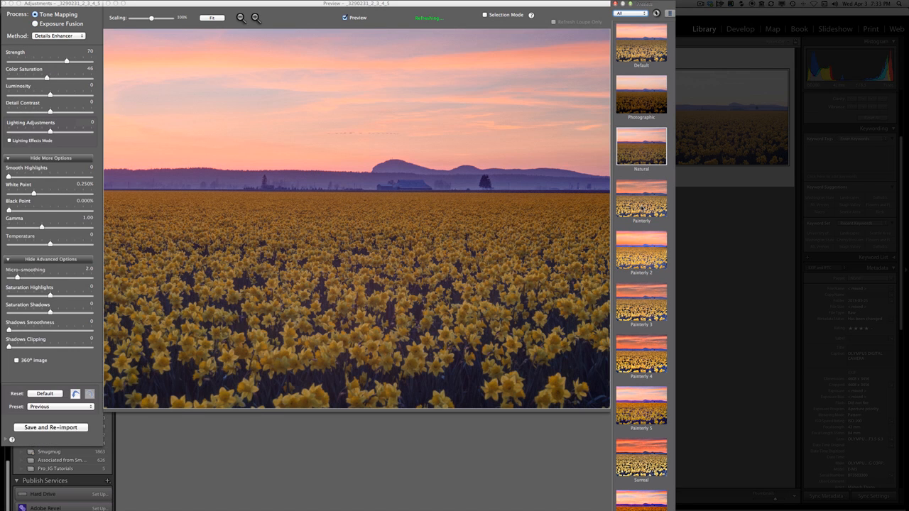
{"action": "left_click", "coordinate": [641, 201]}
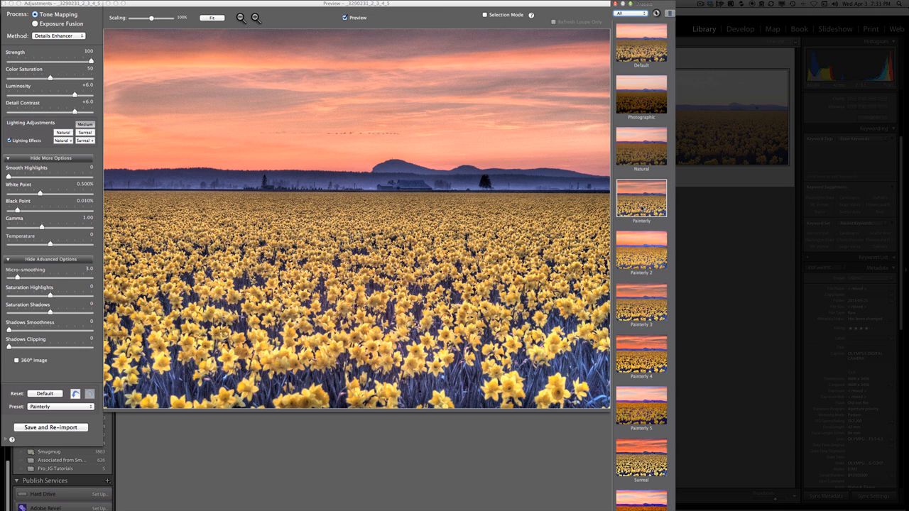
{"action": "mouse_move", "coordinate": [639, 326]}
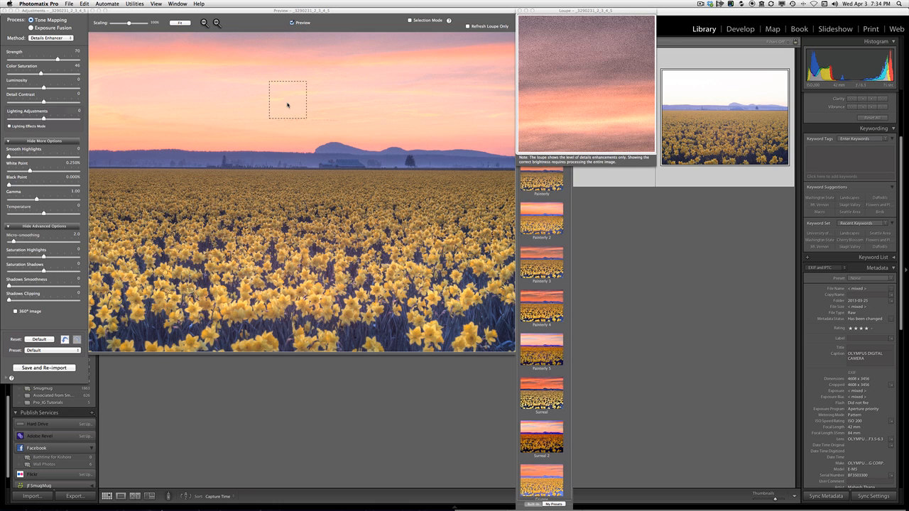
Move the loupe over the upper sky and the sky above the hills to inspect detail
{"action": "left_click_drag", "start_coordinate": [287, 99], "coordinate": [233, 86]}
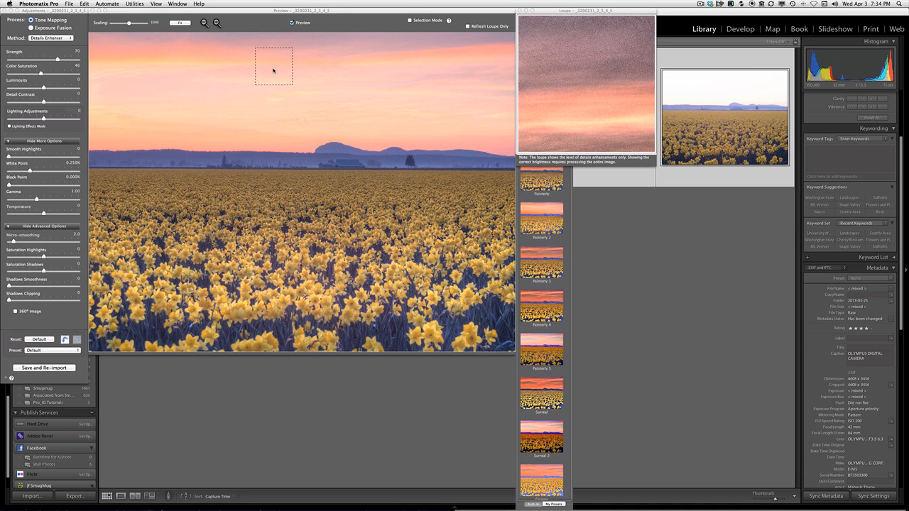
{"action": "left_click_drag", "start_coordinate": [274, 67], "coordinate": [268, 117]}
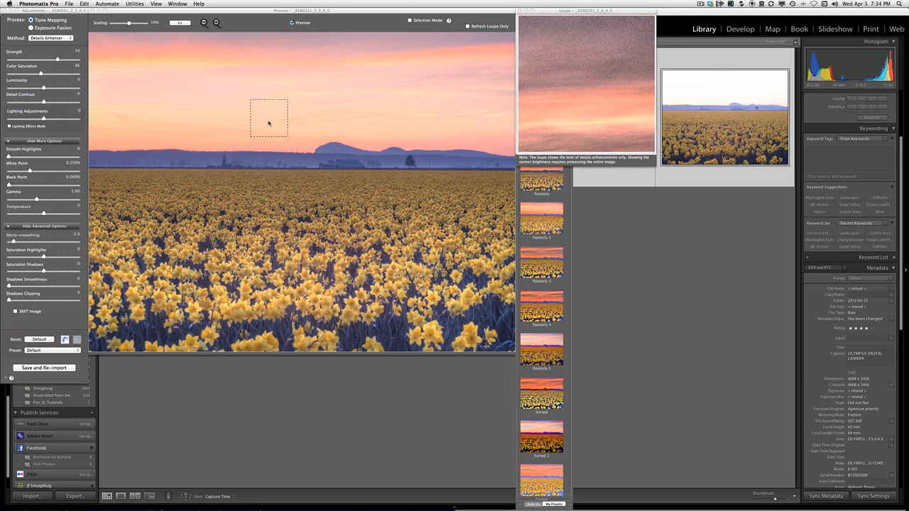
{"action": "left_click_drag", "start_coordinate": [268, 118], "coordinate": [359, 179]}
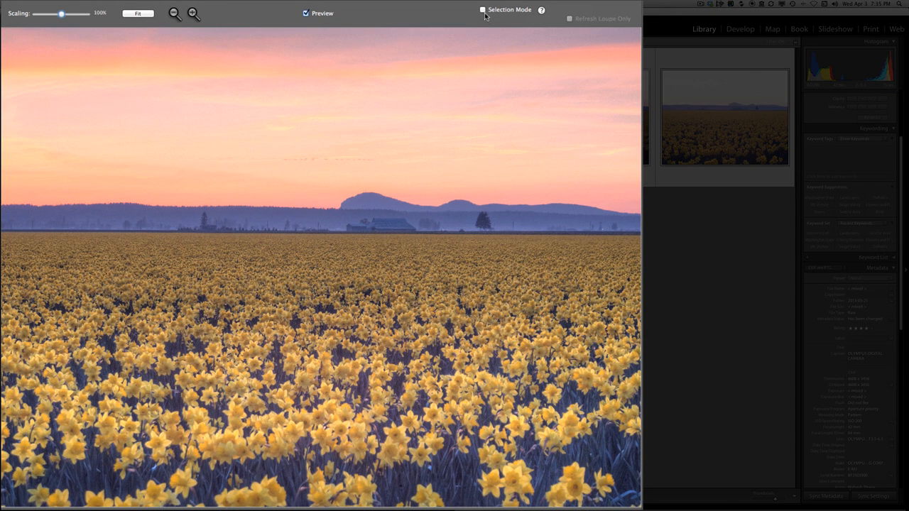
Turn on Selection Mode and review the lasso types, keeping Polygonal Lasso
{"action": "left_click", "coordinate": [483, 9]}
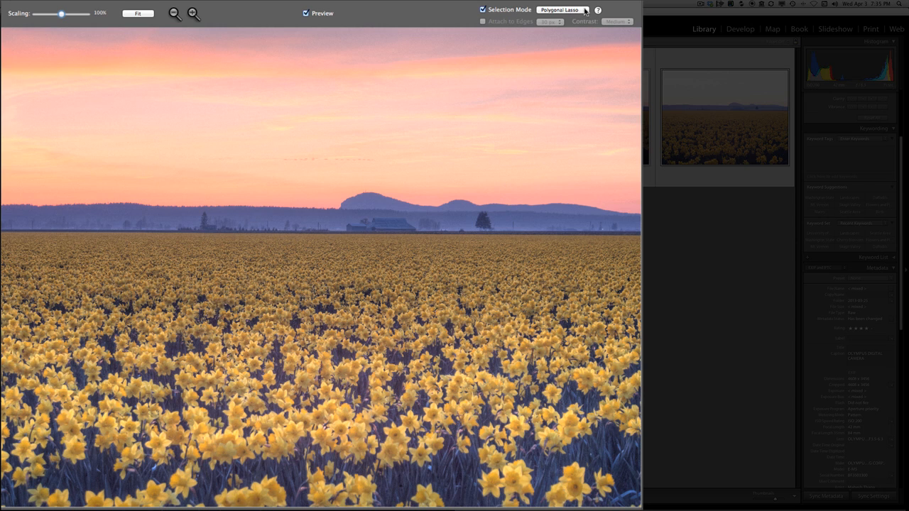
{"action": "left_click", "coordinate": [560, 10]}
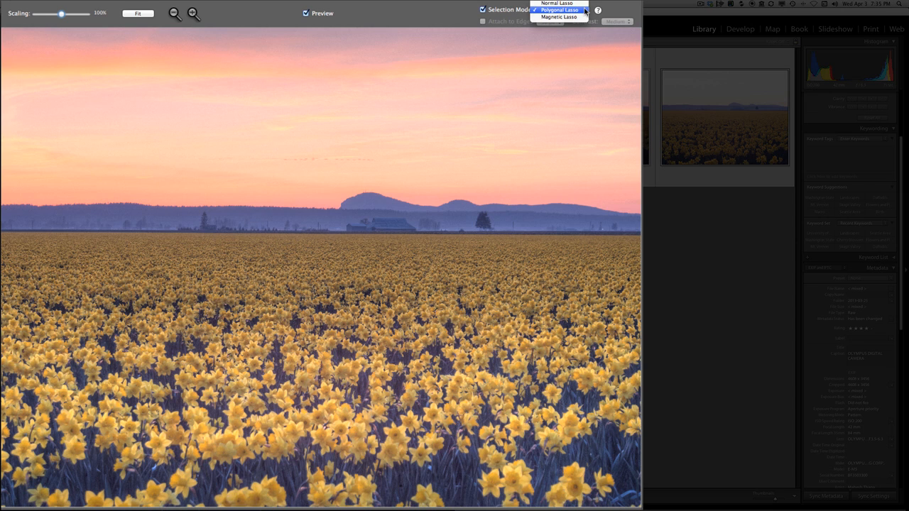
{"action": "mouse_move", "coordinate": [560, 17]}
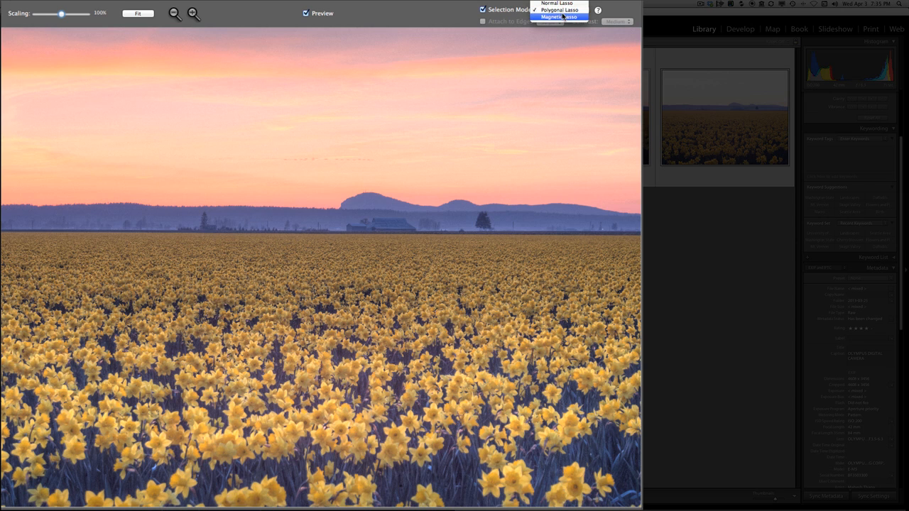
{"action": "mouse_move", "coordinate": [558, 3]}
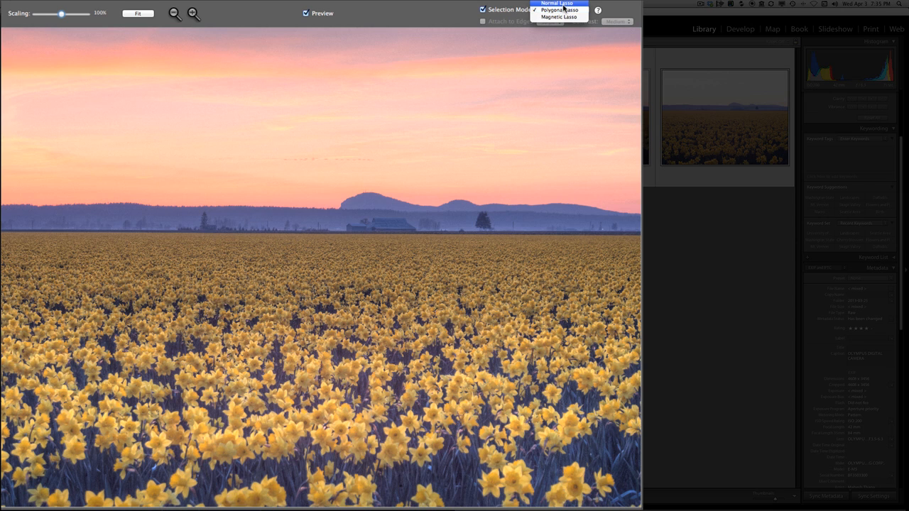
{"action": "left_click", "coordinate": [560, 10]}
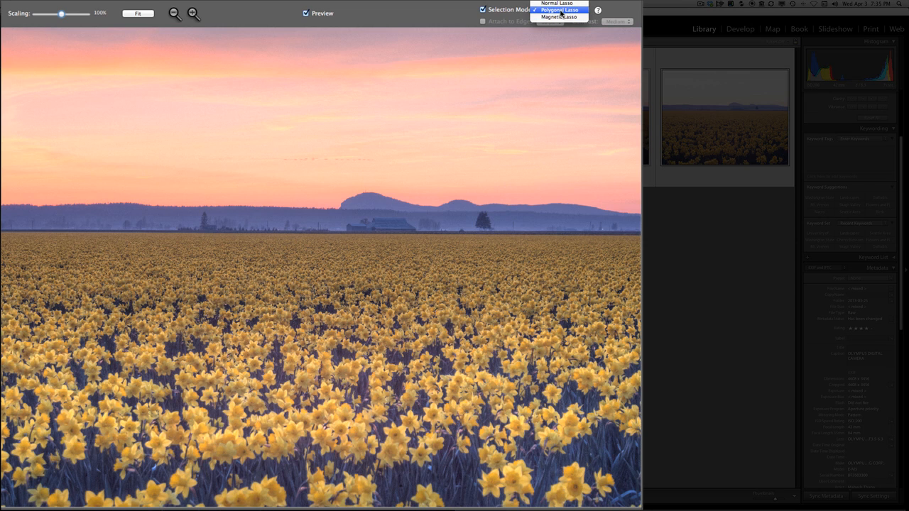
Trace the sky outline with the Polygonal Lasso from the left horizon along the hill ridge
{"action": "left_click", "coordinate": [557, 9]}
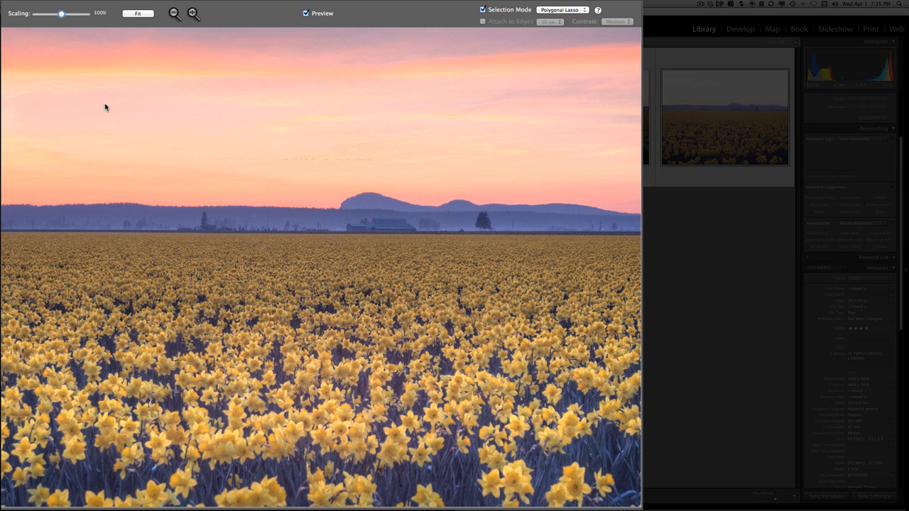
{"action": "mouse_move", "coordinate": [4, 34]}
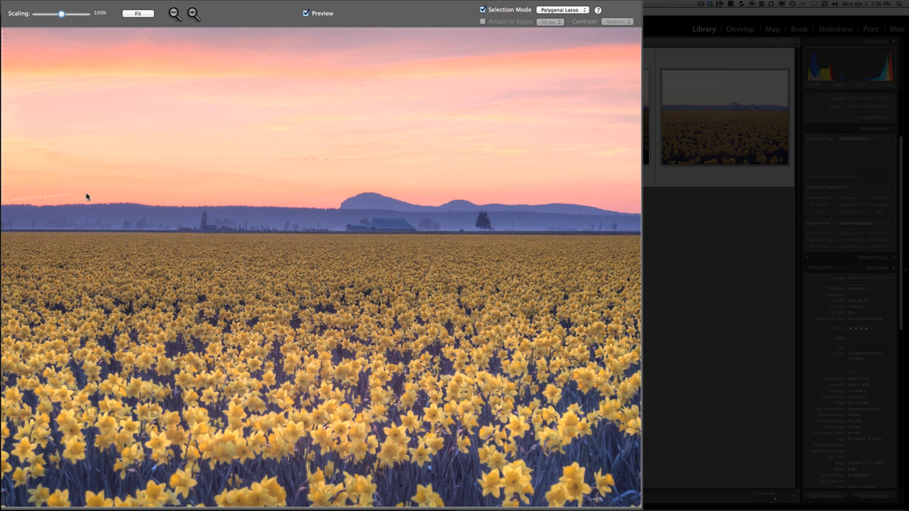
{"action": "left_click", "coordinate": [330, 203]}
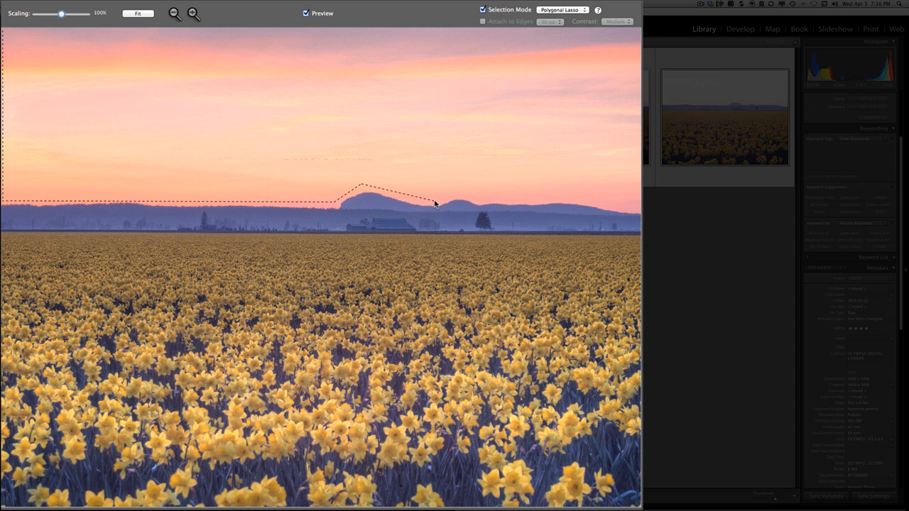
{"action": "left_click", "coordinate": [455, 196]}
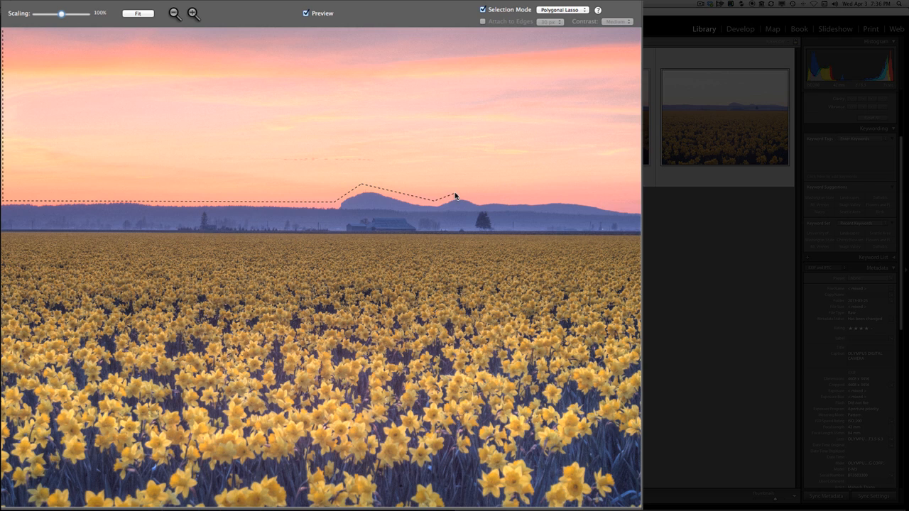
{"action": "left_click", "coordinate": [555, 199]}
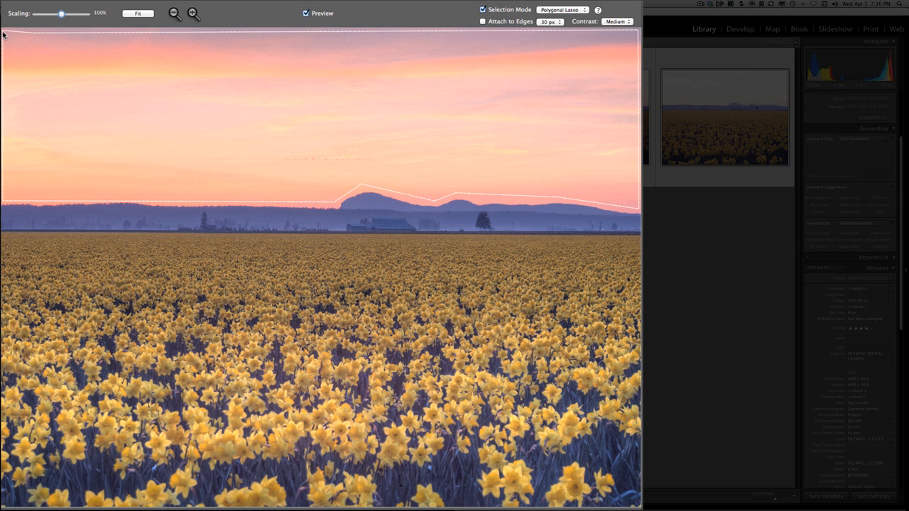
{"action": "mouse_move", "coordinate": [289, 135]}
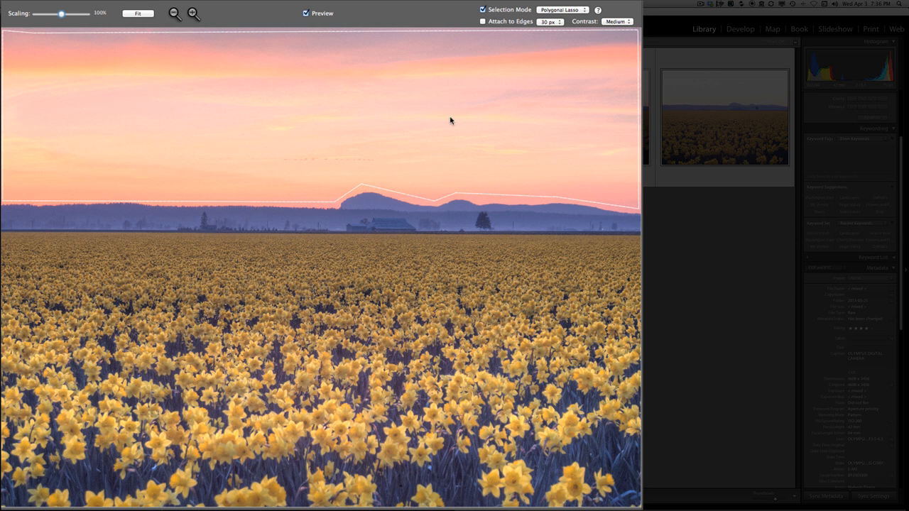
{"action": "mouse_move", "coordinate": [497, 27]}
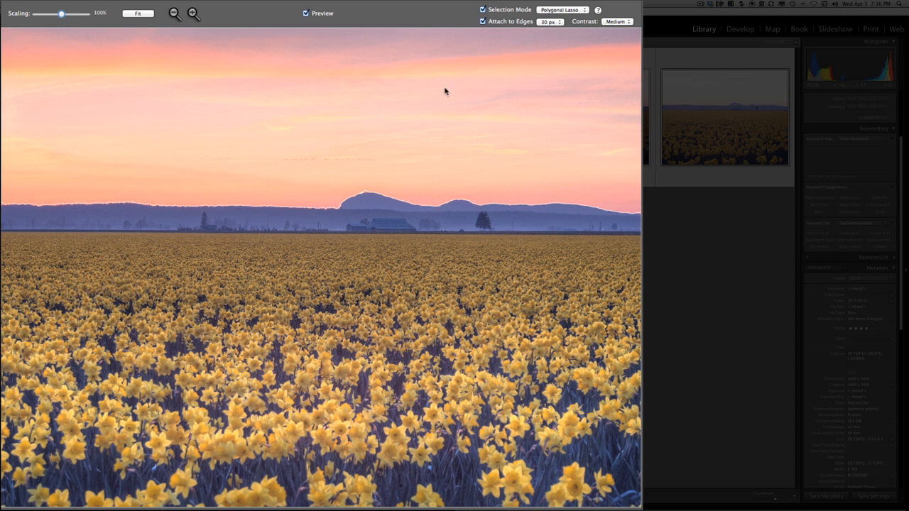
{"action": "mouse_move", "coordinate": [624, 123]}
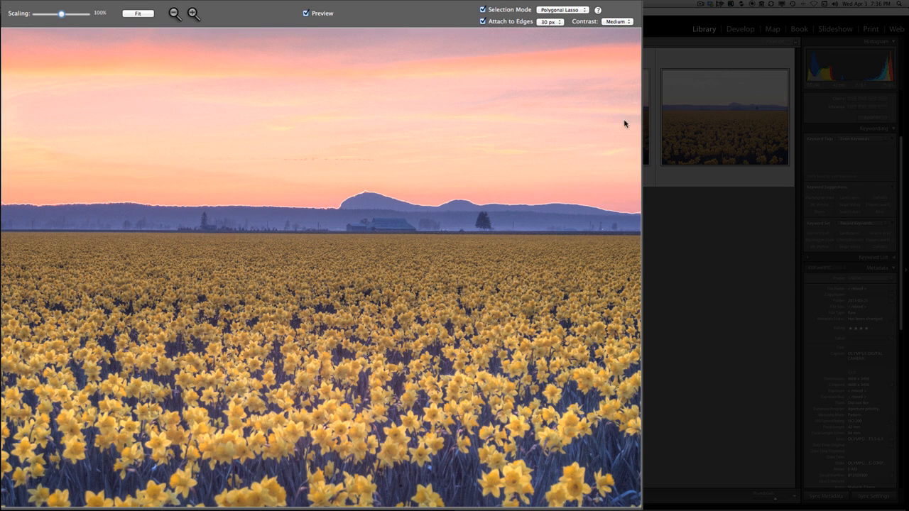
{"action": "mouse_move", "coordinate": [334, 201]}
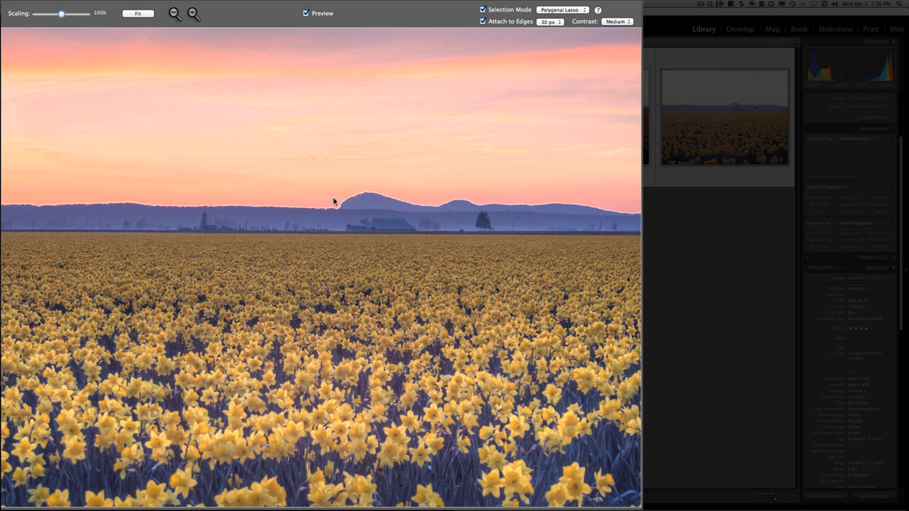
{"action": "mouse_move", "coordinate": [490, 53]}
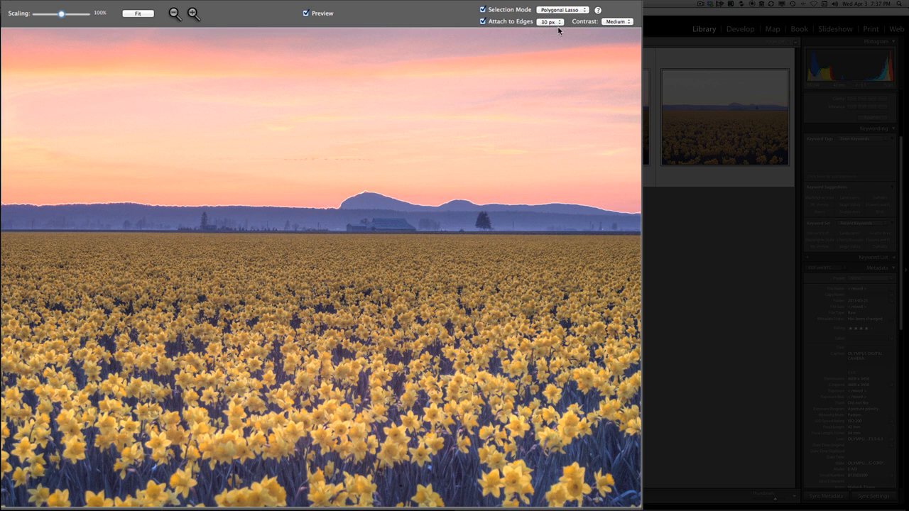
{"action": "mouse_move", "coordinate": [418, 108]}
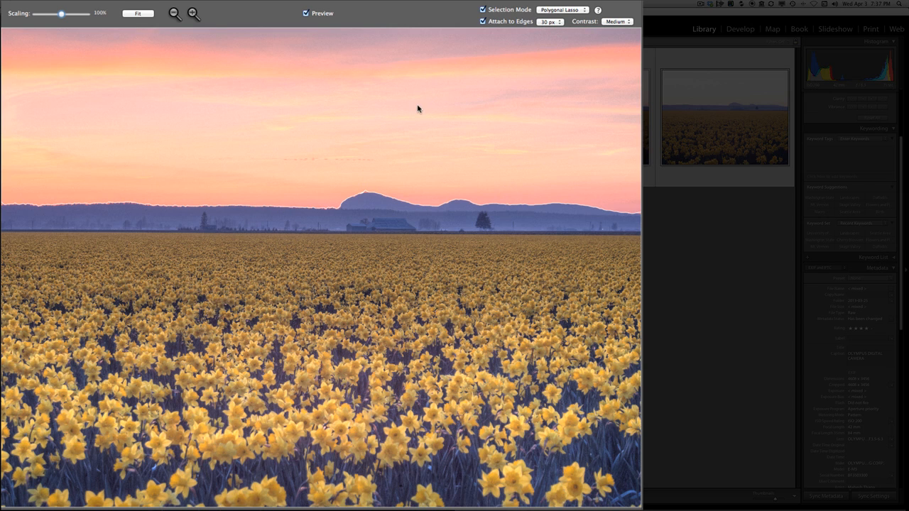
{"action": "mouse_move", "coordinate": [336, 113]}
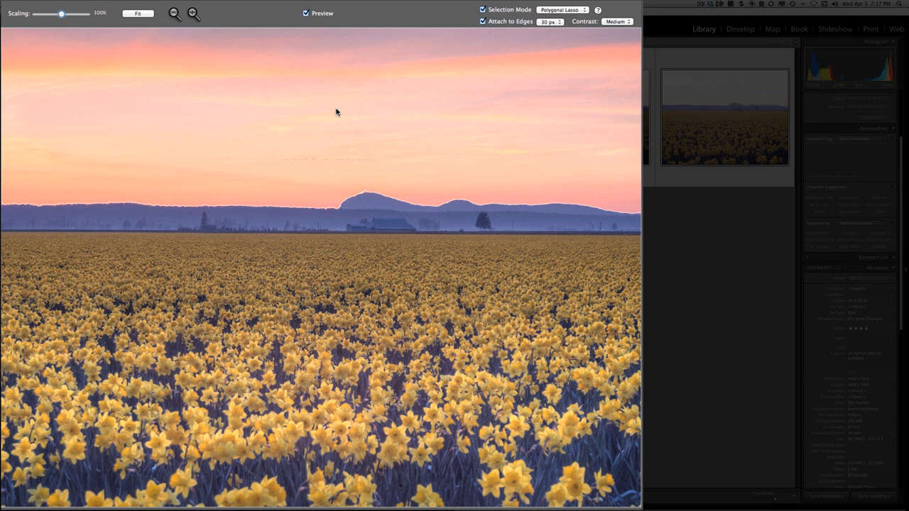
{"action": "mouse_move", "coordinate": [323, 101]}
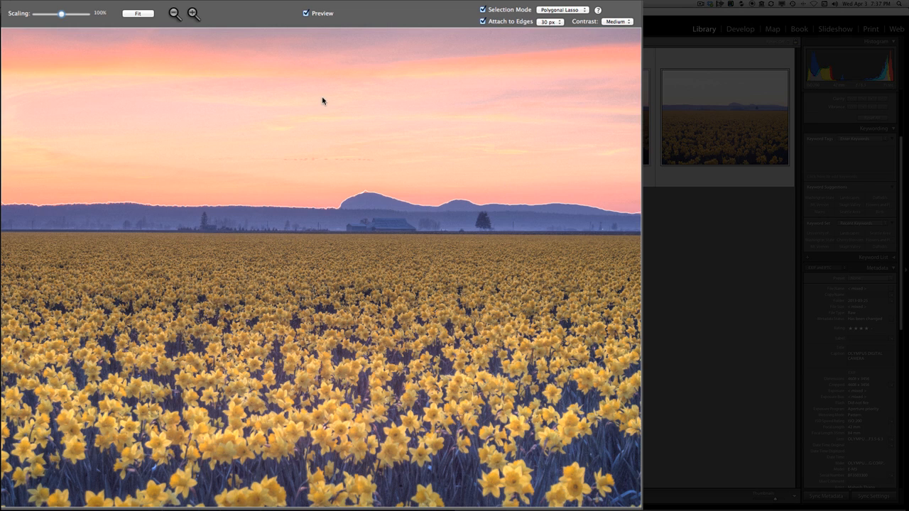
Replace the selected sky with the EV −2 photo, exit Selection Mode and inspect it magnified
{"action": "right_click", "coordinate": [322, 101]}
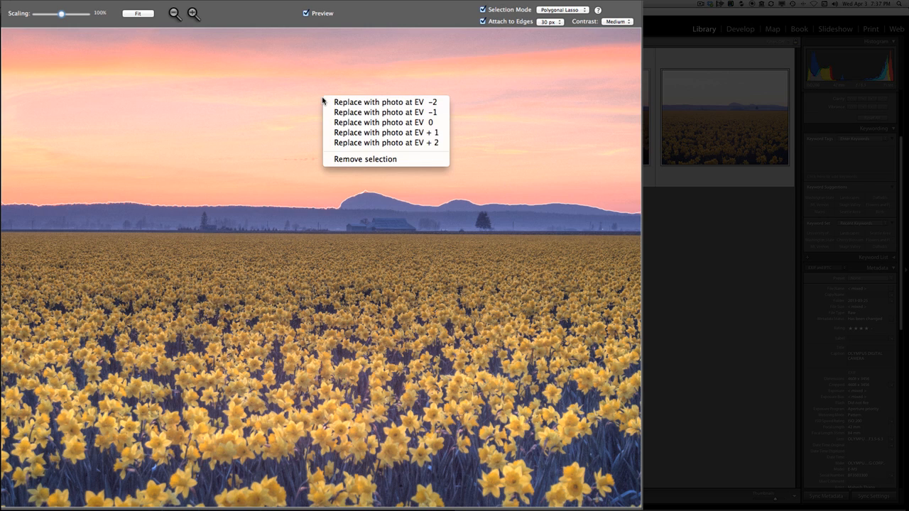
{"action": "mouse_move", "coordinate": [386, 101]}
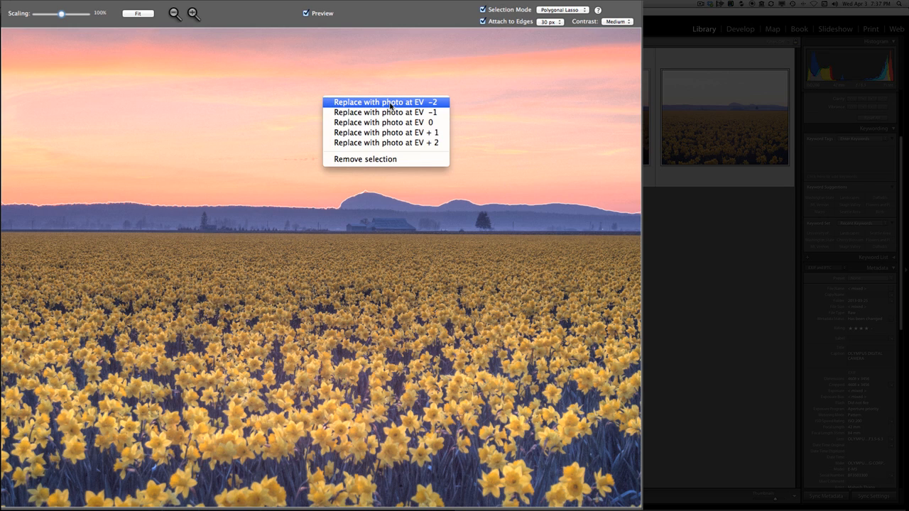
{"action": "left_click", "coordinate": [385, 102]}
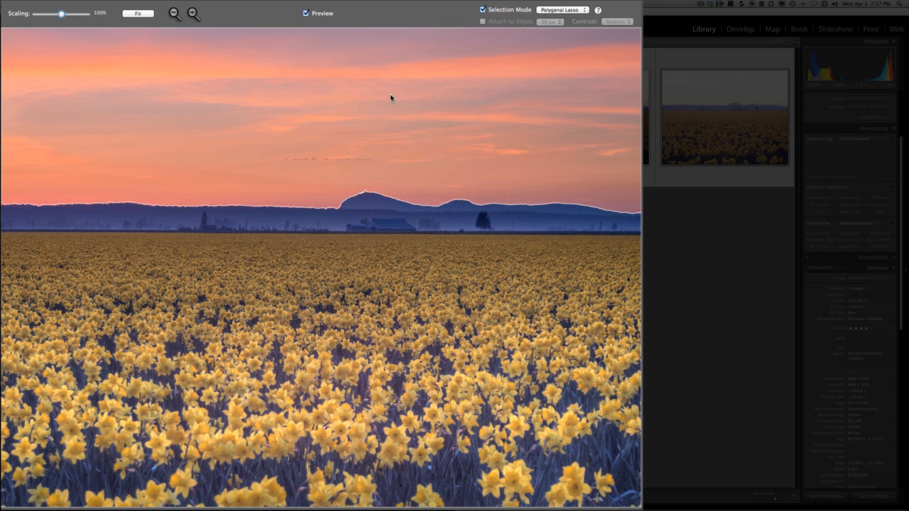
{"action": "mouse_move", "coordinate": [331, 105]}
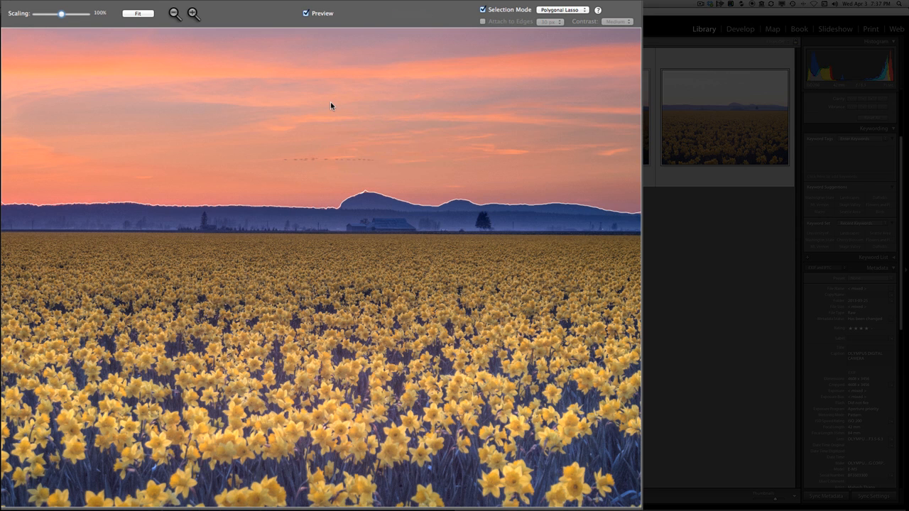
{"action": "mouse_move", "coordinate": [485, 21]}
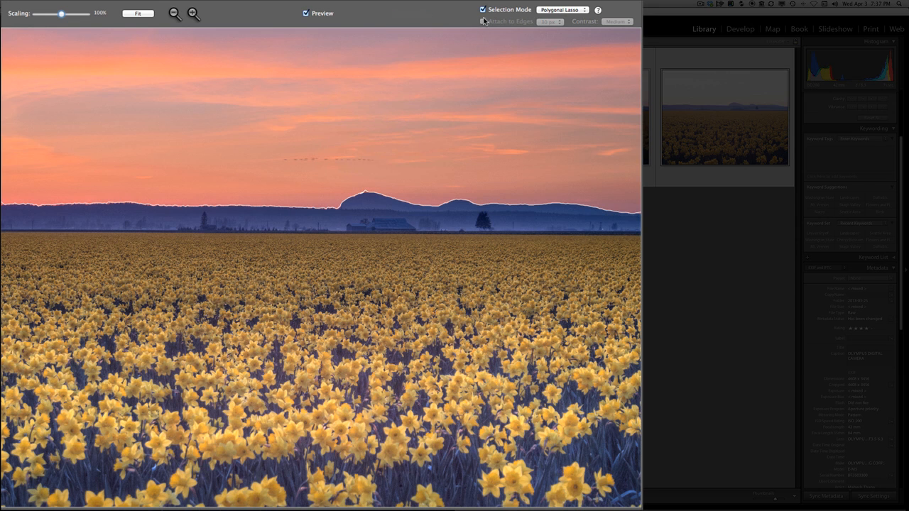
{"action": "left_click", "coordinate": [483, 9]}
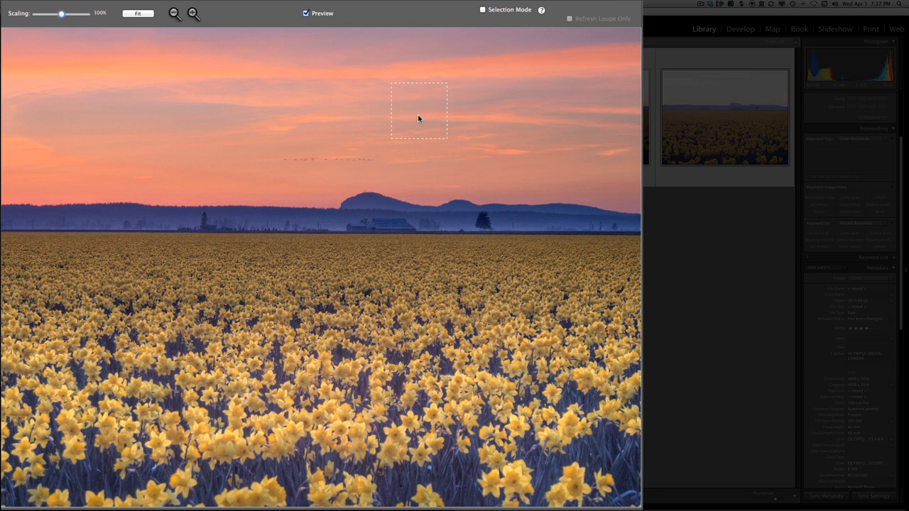
{"action": "left_click_drag", "start_coordinate": [419, 118], "coordinate": [347, 142]}
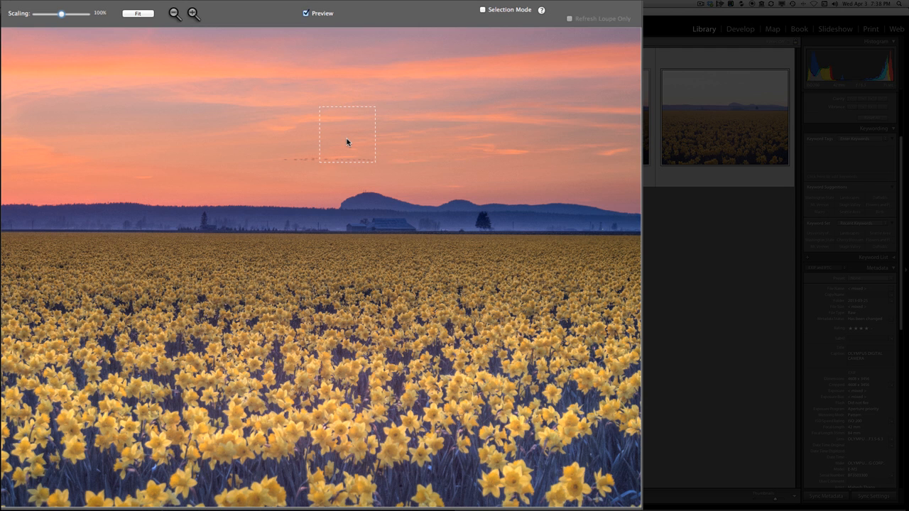
{"action": "left_click_drag", "start_coordinate": [348, 135], "coordinate": [171, 156]}
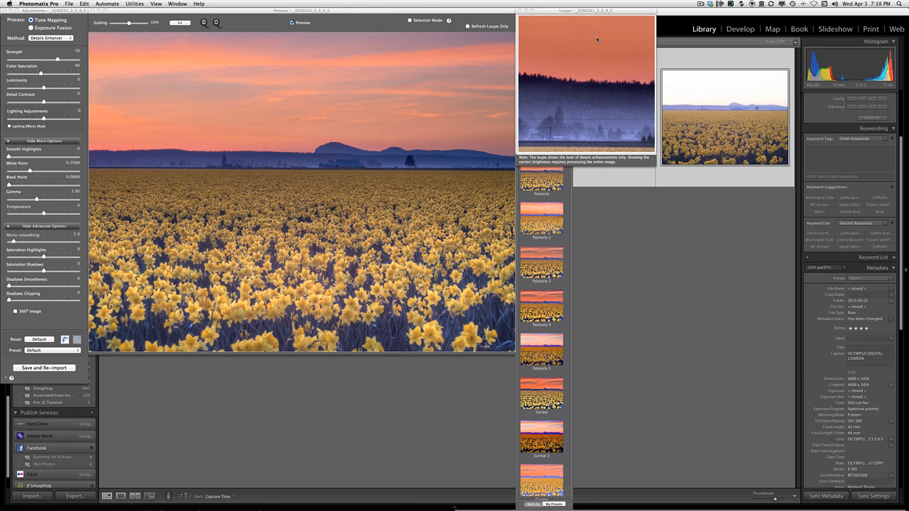
{"action": "mouse_move", "coordinate": [593, 99]}
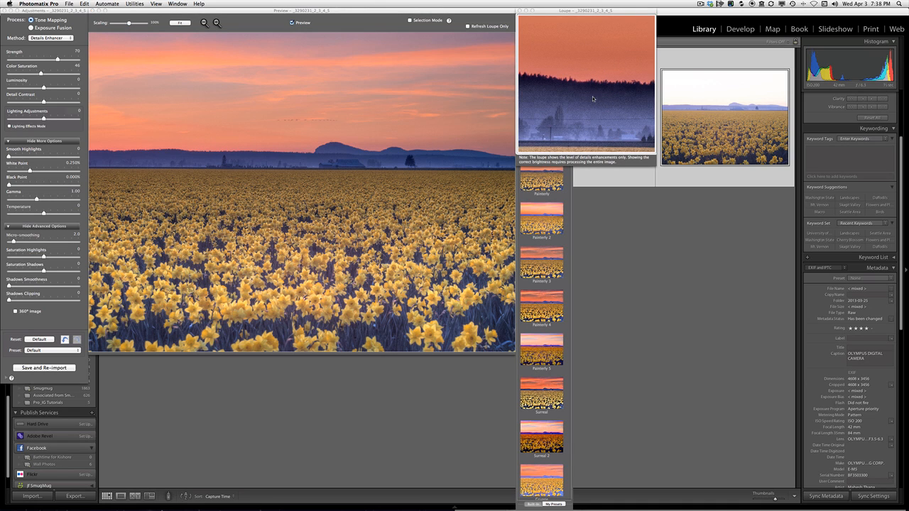
{"action": "mouse_move", "coordinate": [618, 79]}
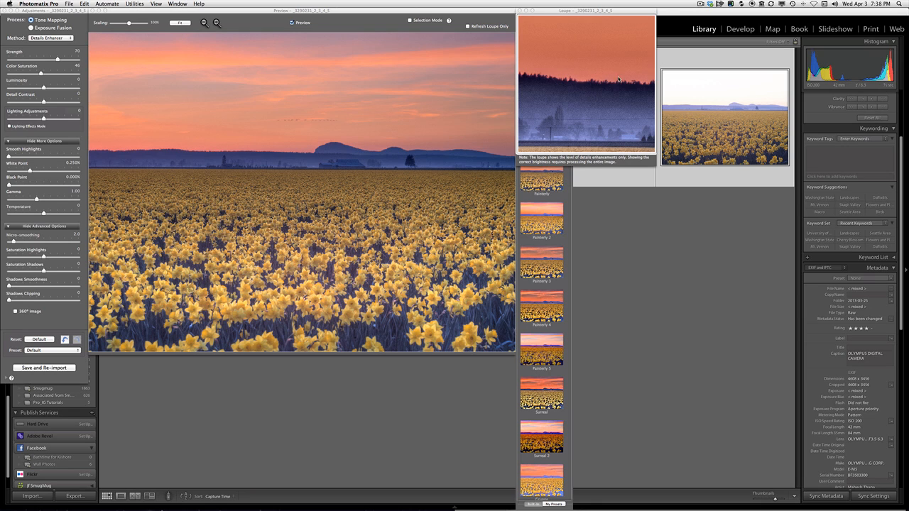
{"action": "mouse_move", "coordinate": [589, 82]}
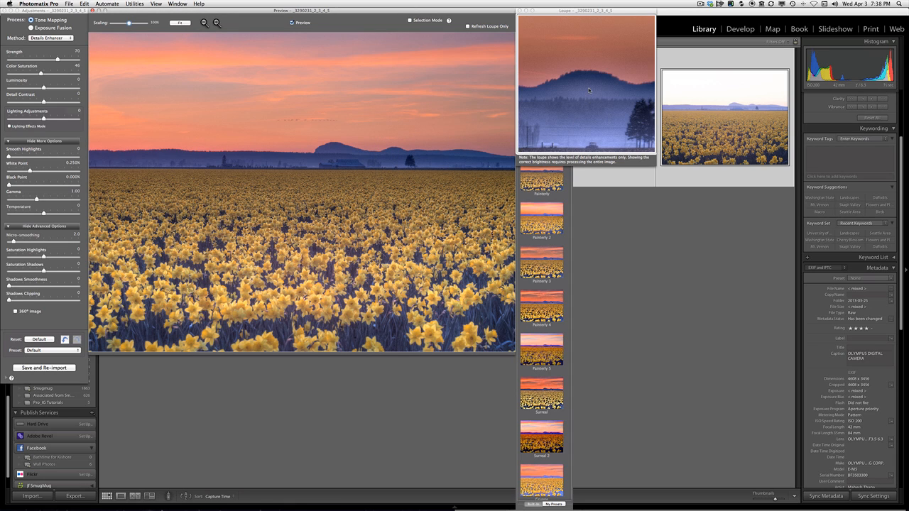
{"action": "mouse_move", "coordinate": [567, 104]}
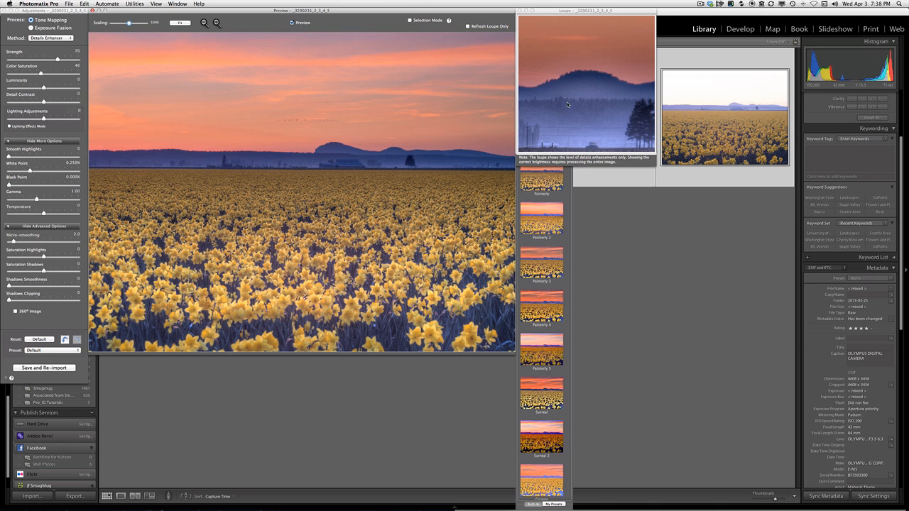
{"action": "mouse_move", "coordinate": [581, 122]}
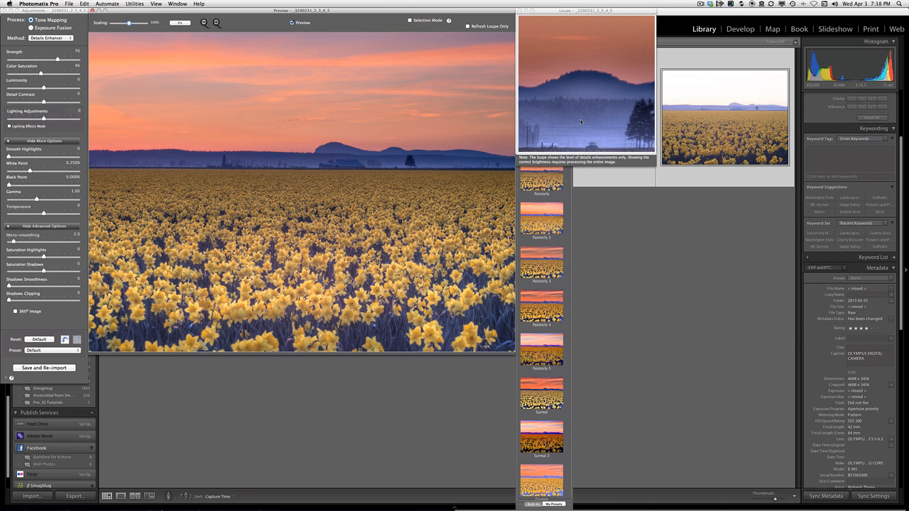
{"action": "mouse_move", "coordinate": [557, 116]}
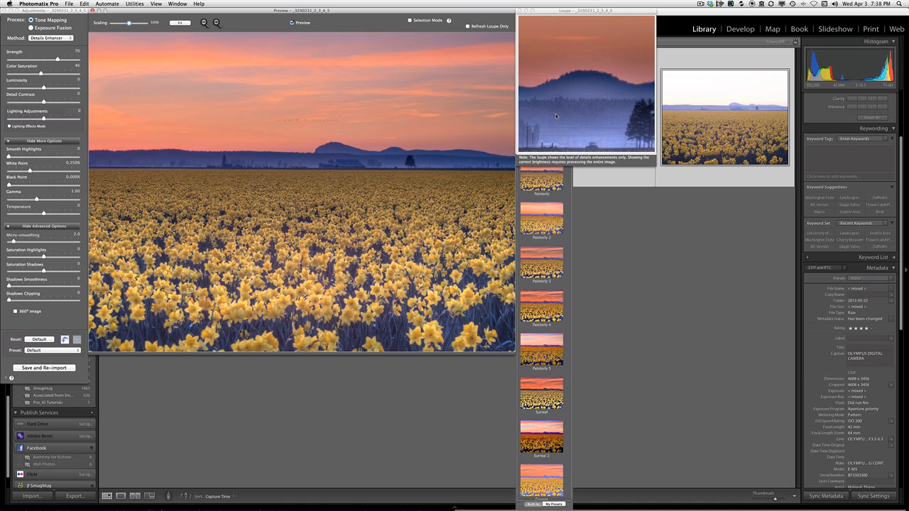
{"action": "mouse_move", "coordinate": [519, 12]}
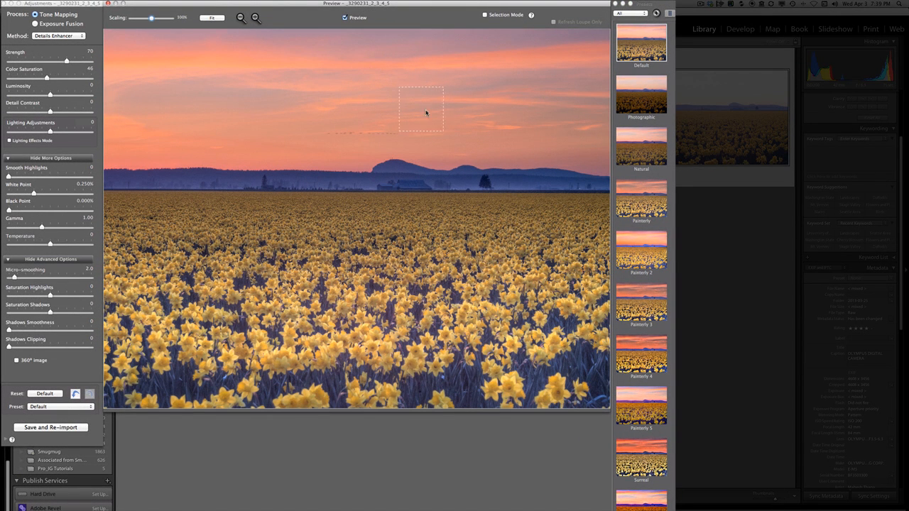
Inspect the sky, barn and hills up close with the loupe
{"action": "left_click_drag", "start_coordinate": [422, 108], "coordinate": [389, 176]}
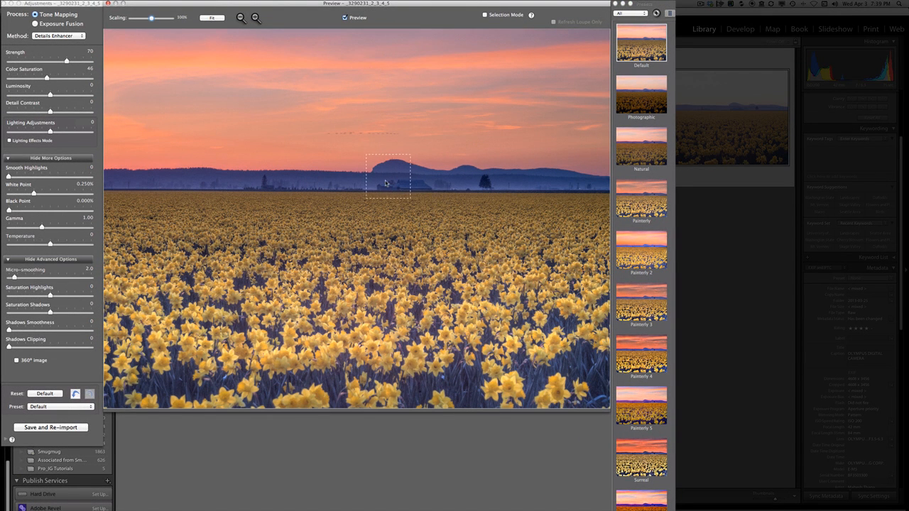
{"action": "left_click_drag", "start_coordinate": [387, 178], "coordinate": [400, 188]}
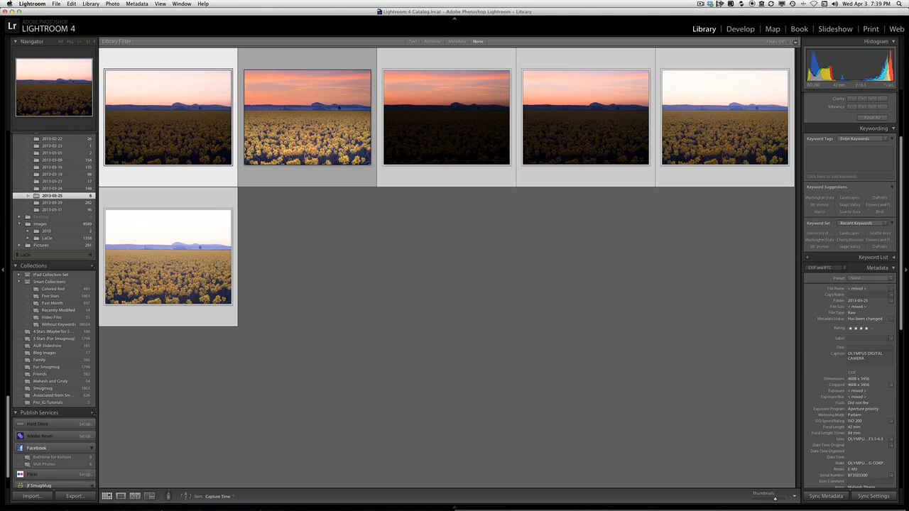
Open the tone-mapped HDR TIFF in Loupe view and zoom in on the barn and hills
{"action": "left_click", "coordinate": [307, 118]}
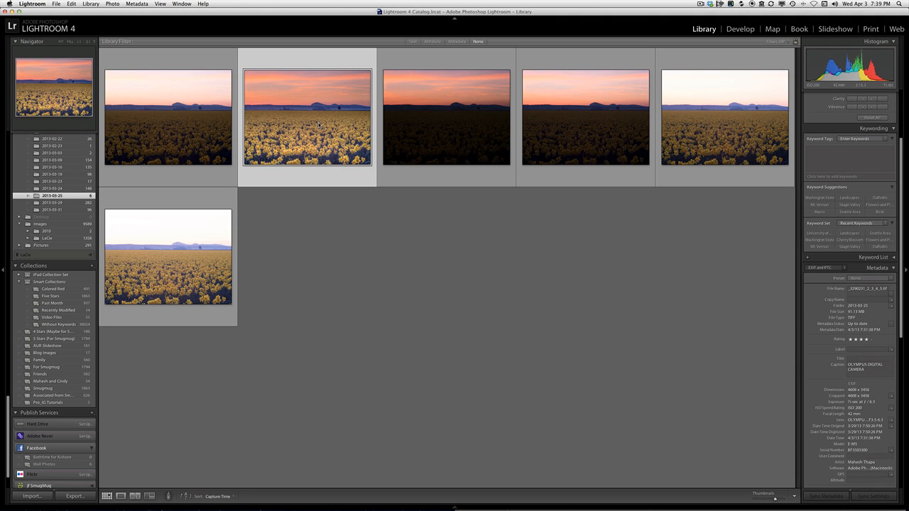
{"action": "double_click", "coordinate": [306, 117]}
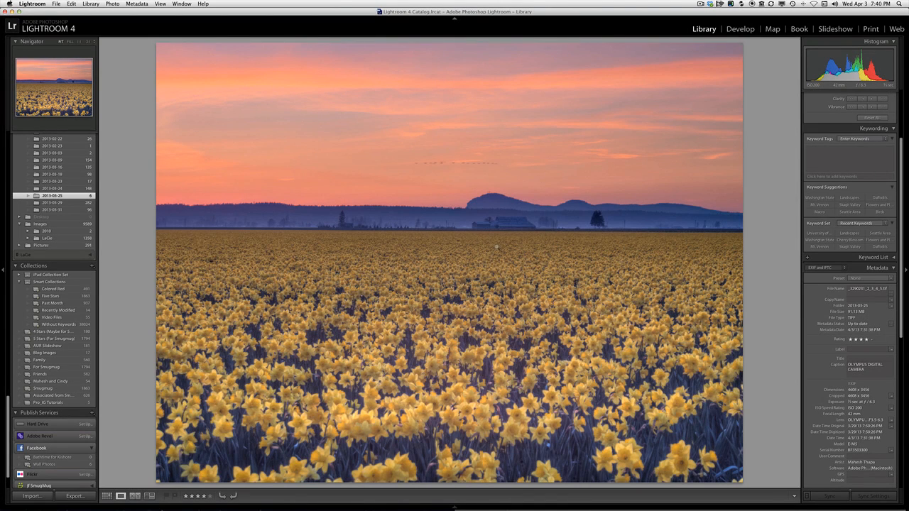
{"action": "left_click", "coordinate": [497, 247]}
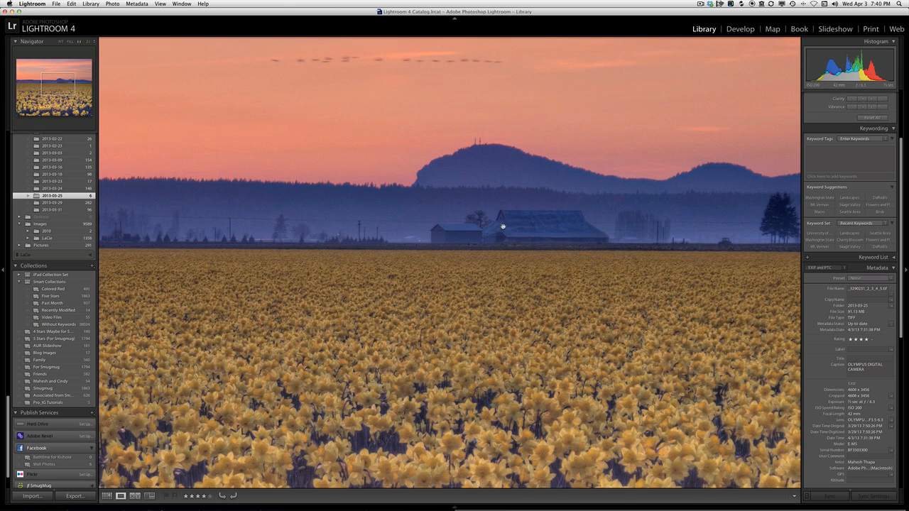
{"action": "mouse_move", "coordinate": [486, 182]}
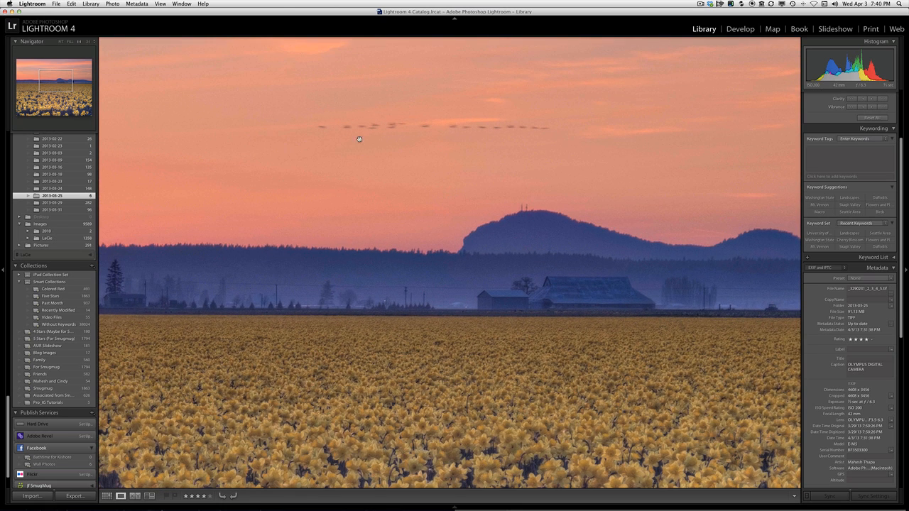
{"action": "mouse_move", "coordinate": [388, 138]}
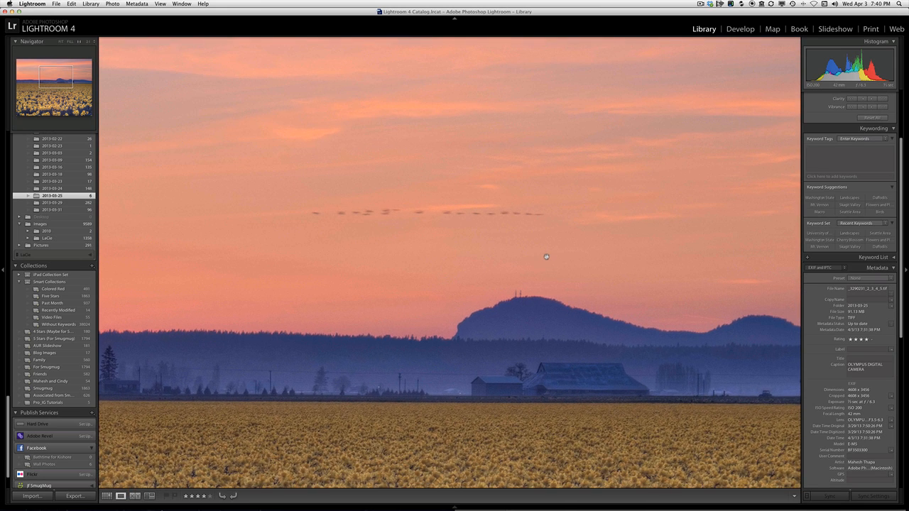
{"action": "mouse_move", "coordinate": [525, 238]}
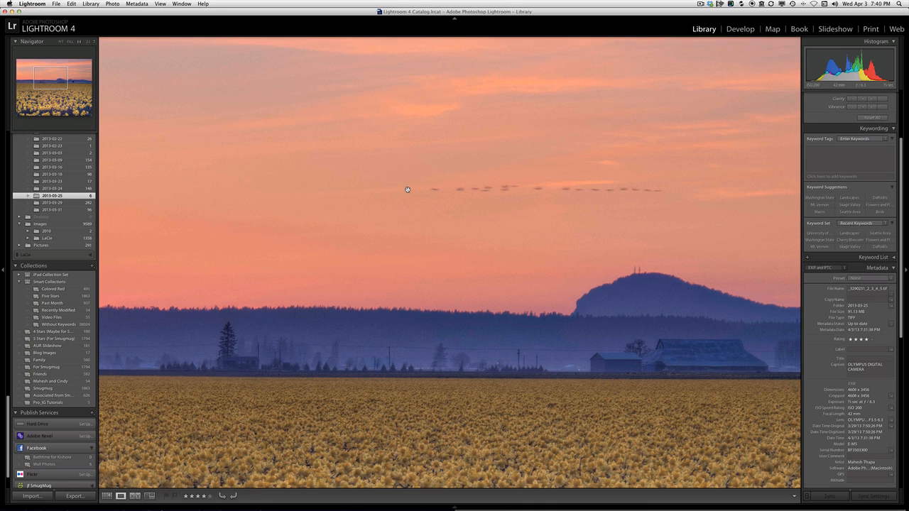
{"action": "mouse_move", "coordinate": [398, 342]}
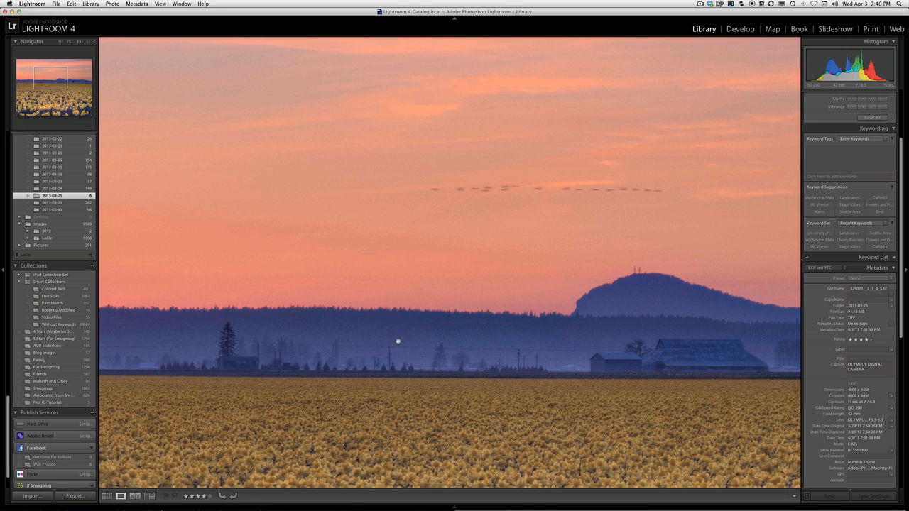
{"action": "mouse_move", "coordinate": [491, 344]}
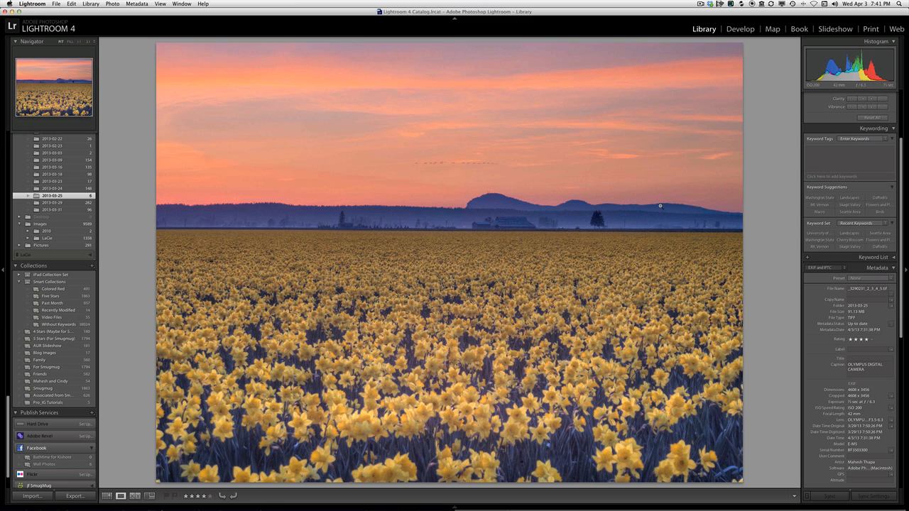
{"action": "mouse_move", "coordinate": [636, 210]}
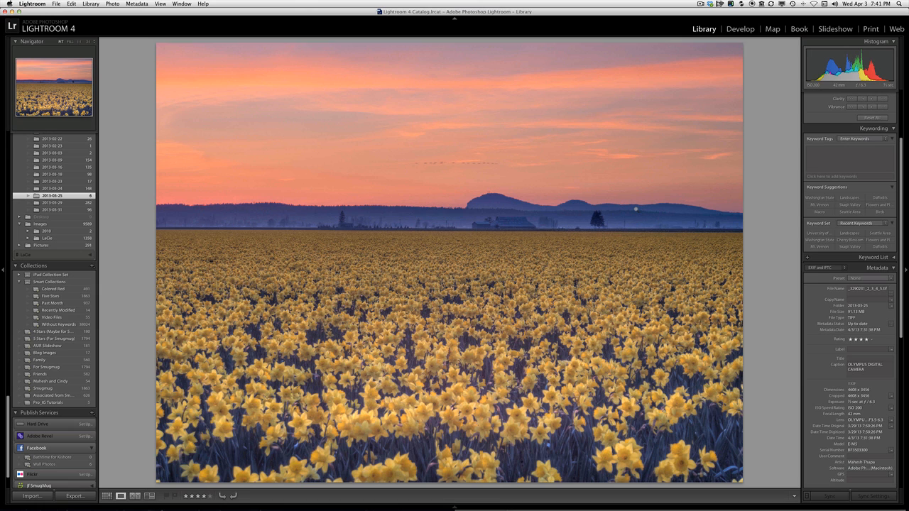
In Develop, set Clarity to +25 and Vibrance to +20
{"action": "left_click", "coordinate": [740, 28]}
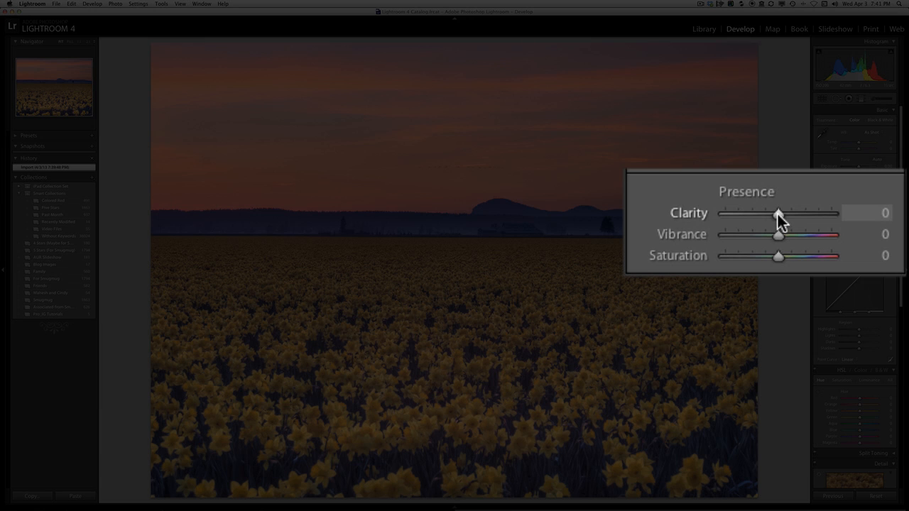
{"action": "left_click_drag", "start_coordinate": [779, 213], "coordinate": [796, 214]}
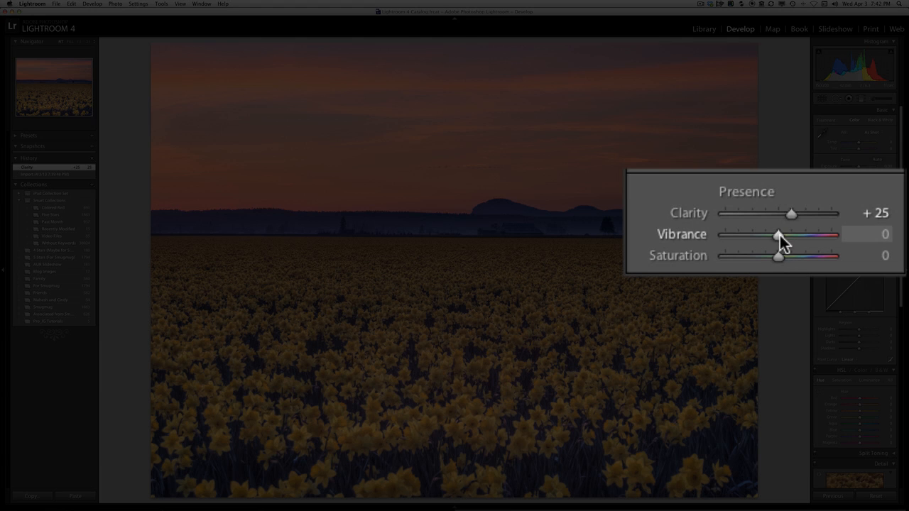
{"action": "left_click_drag", "start_coordinate": [778, 234], "coordinate": [796, 234]}
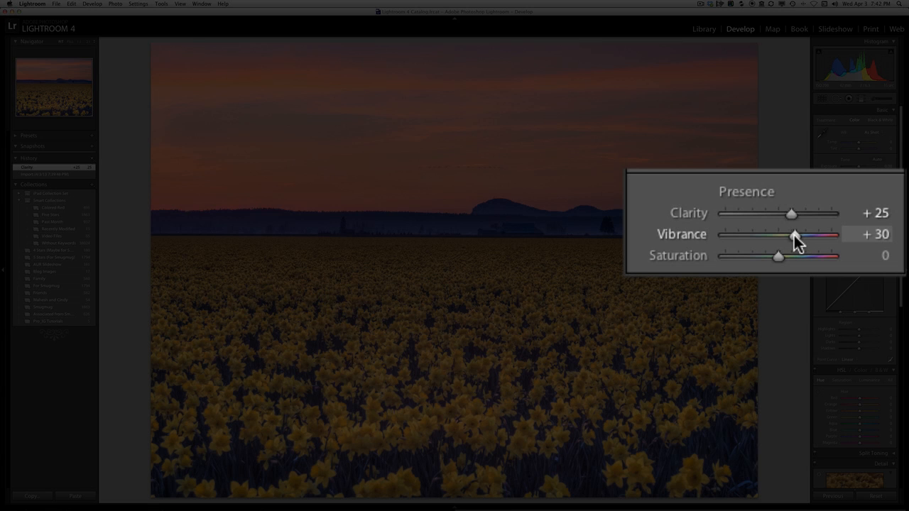
{"action": "left_click_drag", "start_coordinate": [803, 235], "coordinate": [788, 234]}
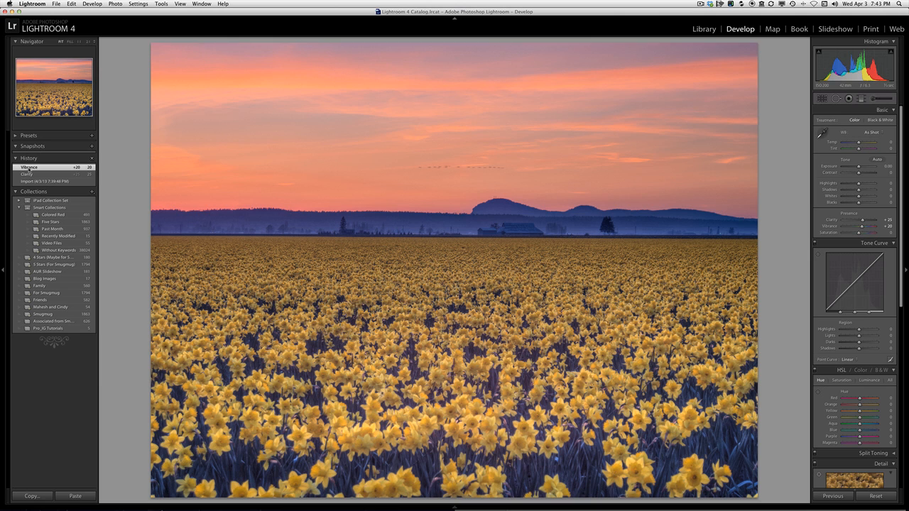
{"action": "mouse_move", "coordinate": [758, 140]}
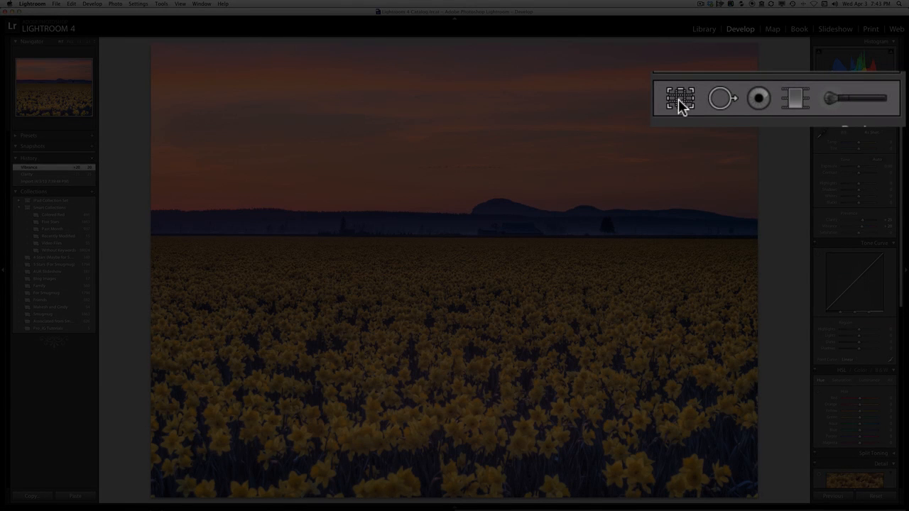
Start a crop and constrain its aspect ratio to 1 x 1
{"action": "left_click", "coordinate": [680, 97]}
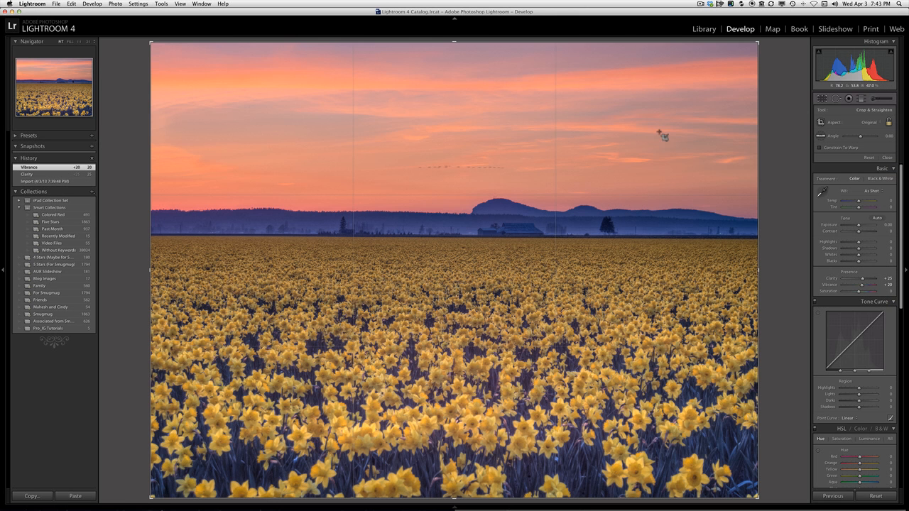
{"action": "mouse_move", "coordinate": [746, 114]}
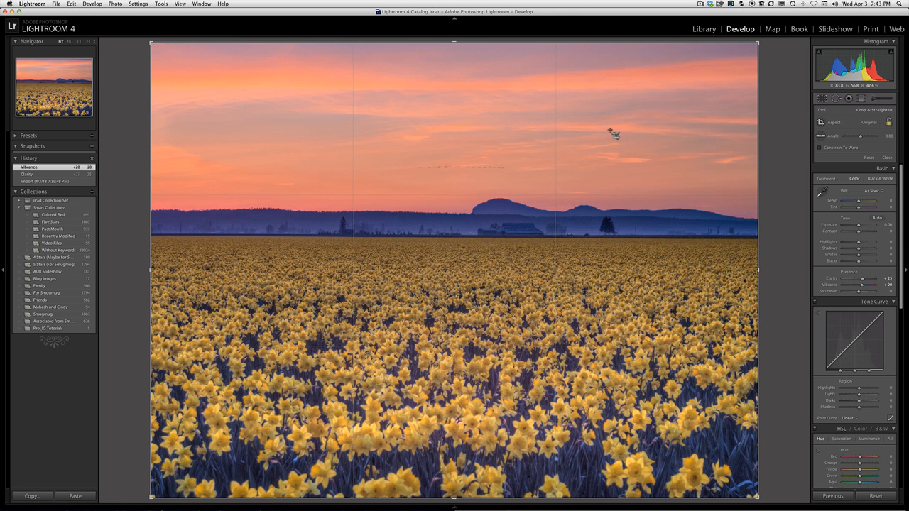
{"action": "mouse_move", "coordinate": [707, 169]}
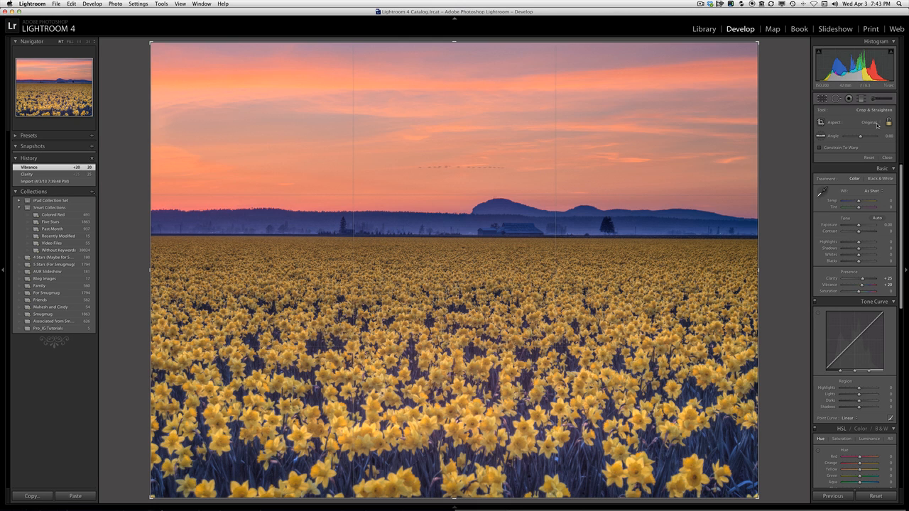
{"action": "left_click", "coordinate": [872, 122]}
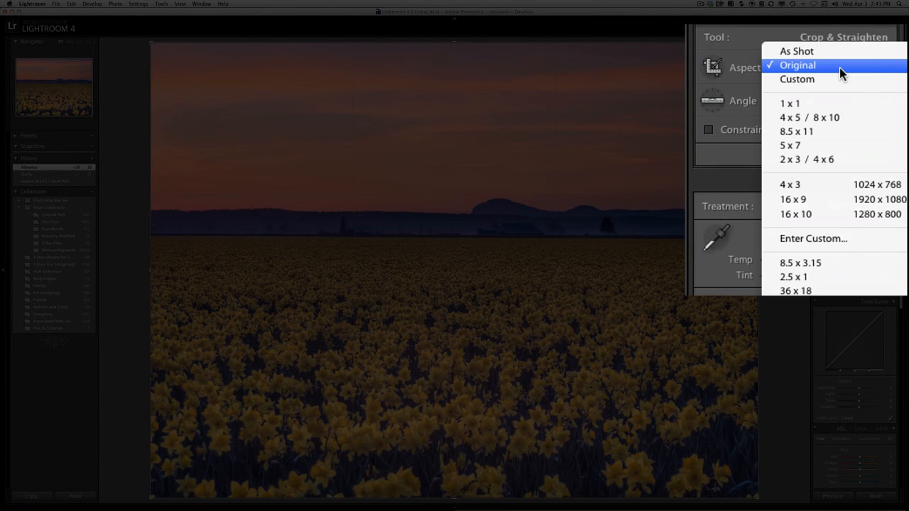
{"action": "mouse_move", "coordinate": [804, 104]}
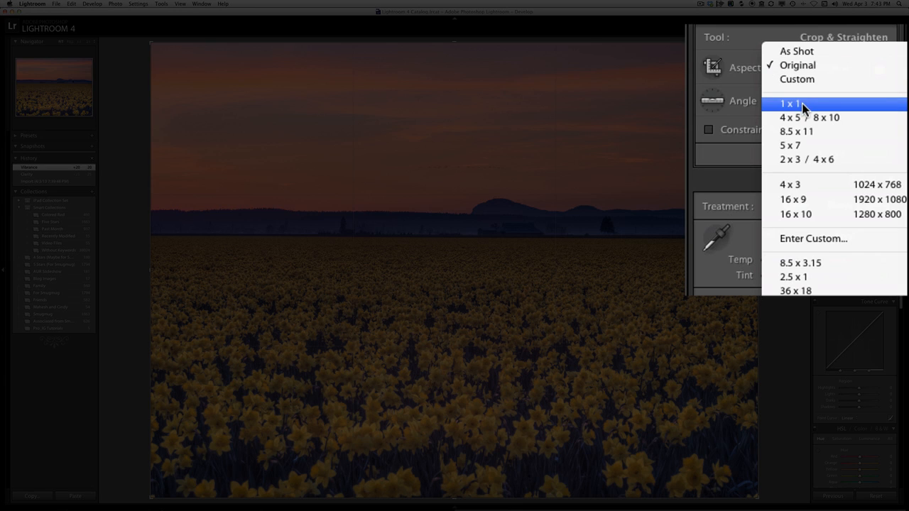
{"action": "left_click", "coordinate": [790, 103]}
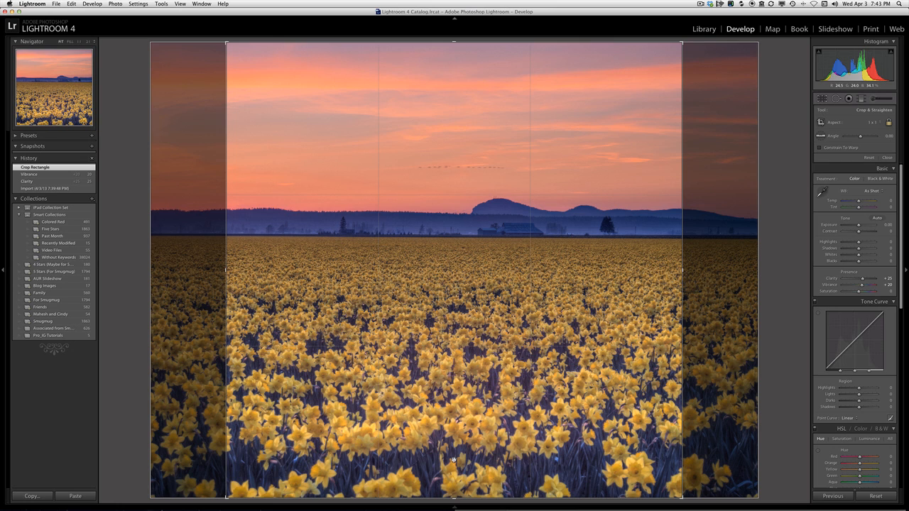
{"action": "mouse_move", "coordinate": [582, 466]}
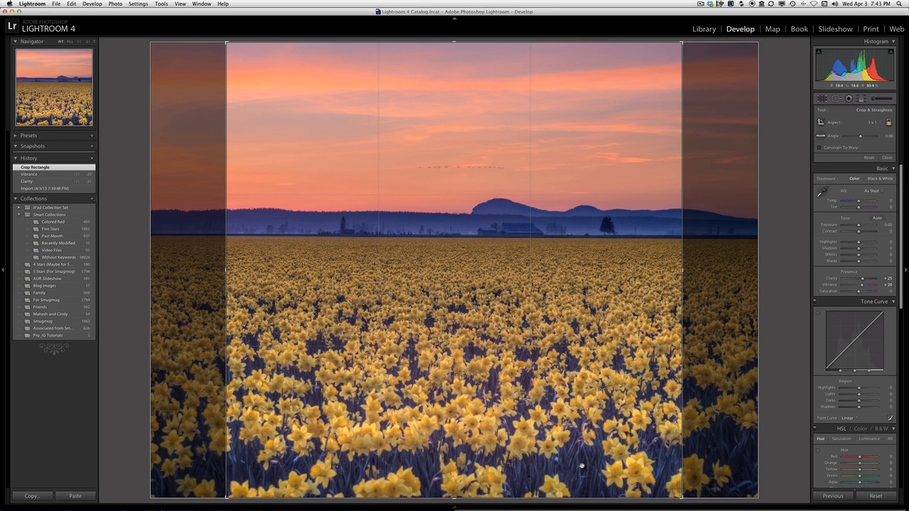